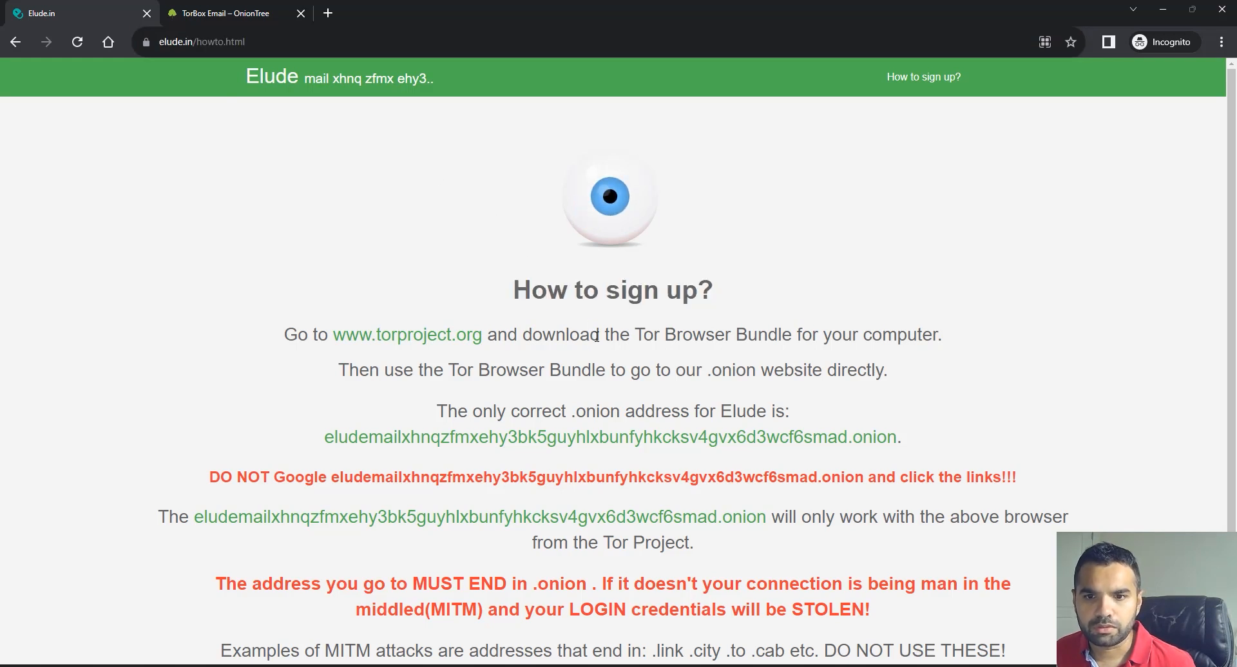
Highlight the advice to download Tor Browser and scroll further down the page.
{"action": "left_click_drag", "start_coordinate": [589, 335], "coordinate": [919, 335]}
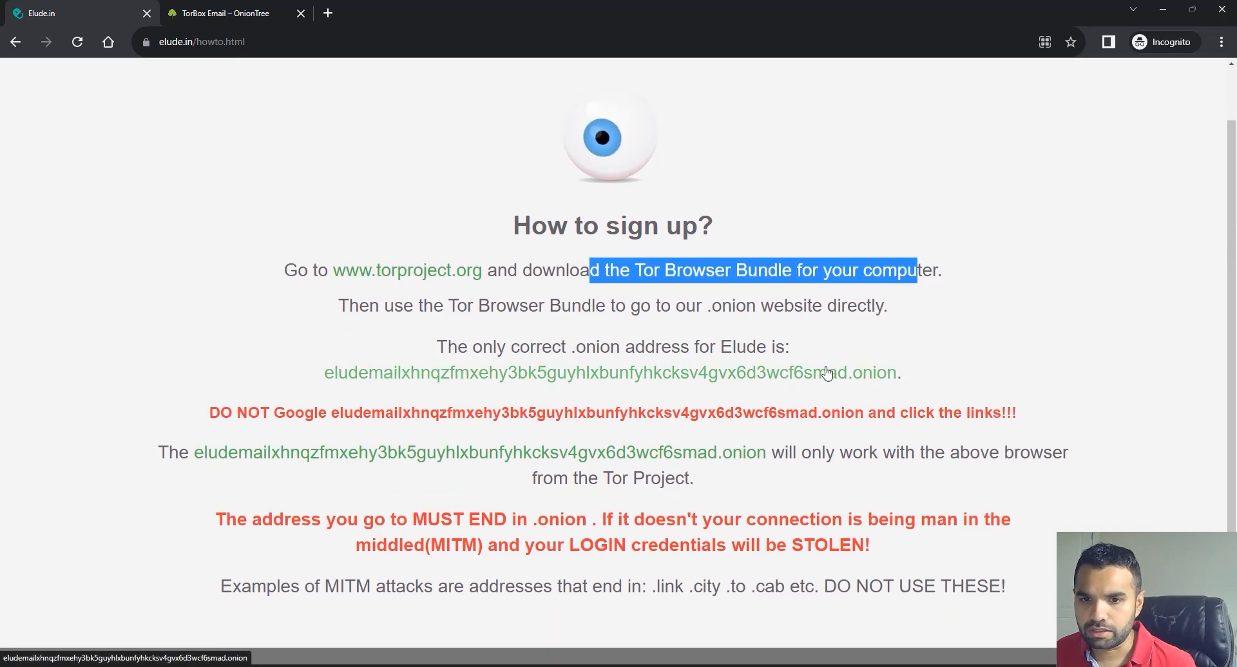
{"action": "scroll", "scroll_direction": "down", "scroll_amount": 3}
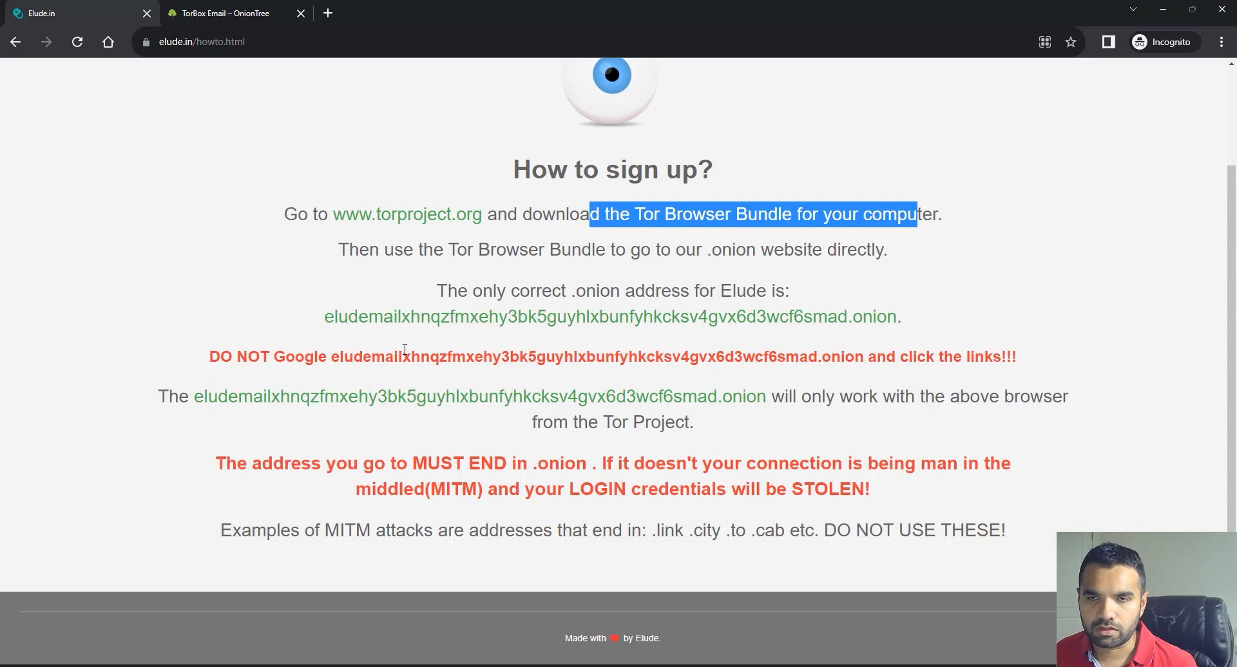
{"action": "mouse_move", "coordinate": [229, 90]}
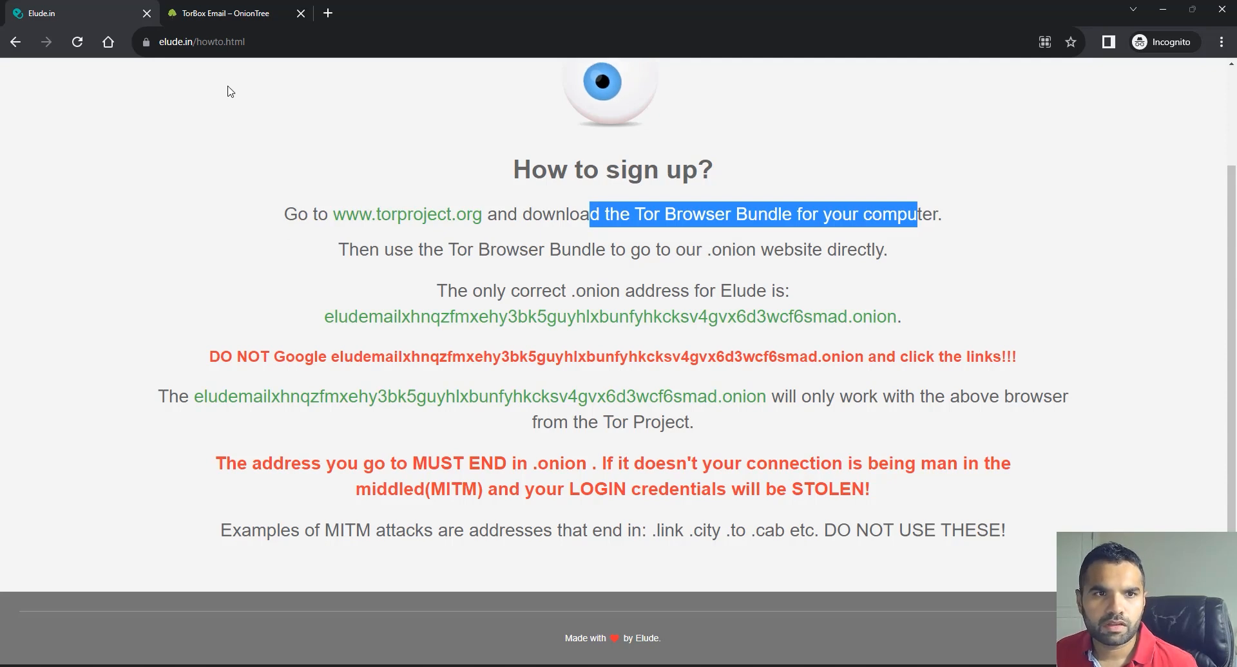
{"action": "left_click", "coordinate": [230, 13]}
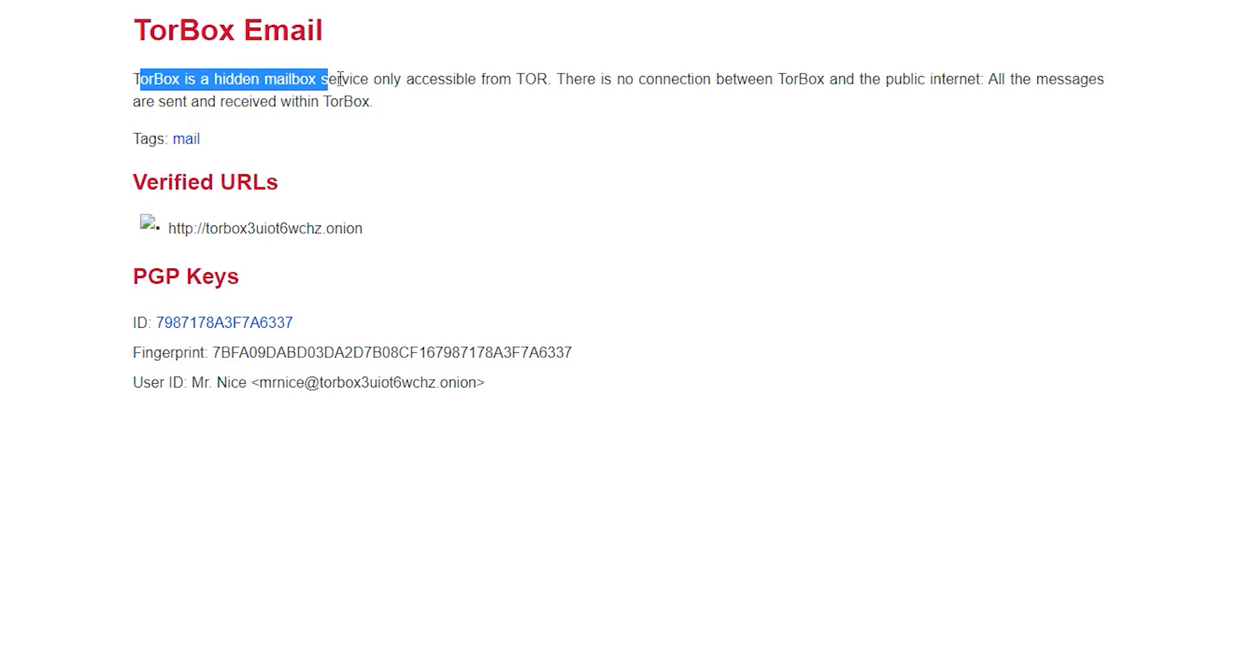
Highlight that TorBox is a hidden mailbox with no public internet connection and its verified onion URL.
{"action": "left_click_drag", "start_coordinate": [323, 79], "coordinate": [540, 79]}
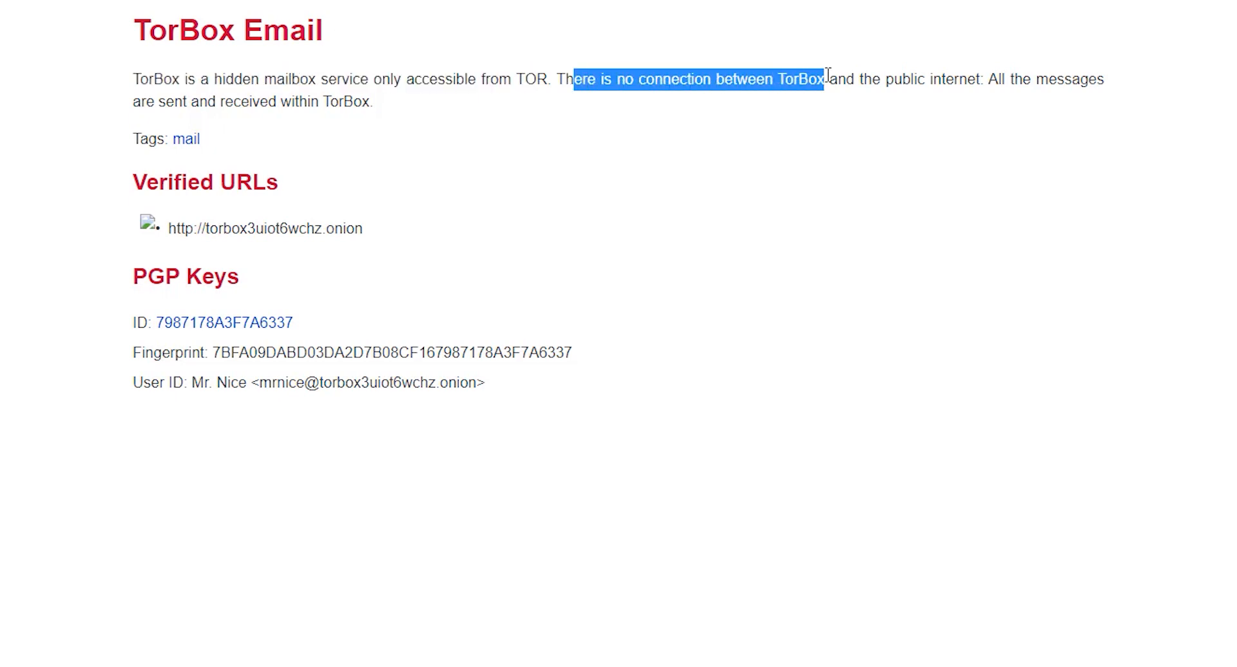
{"action": "left_click_drag", "start_coordinate": [821, 79], "coordinate": [953, 78]}
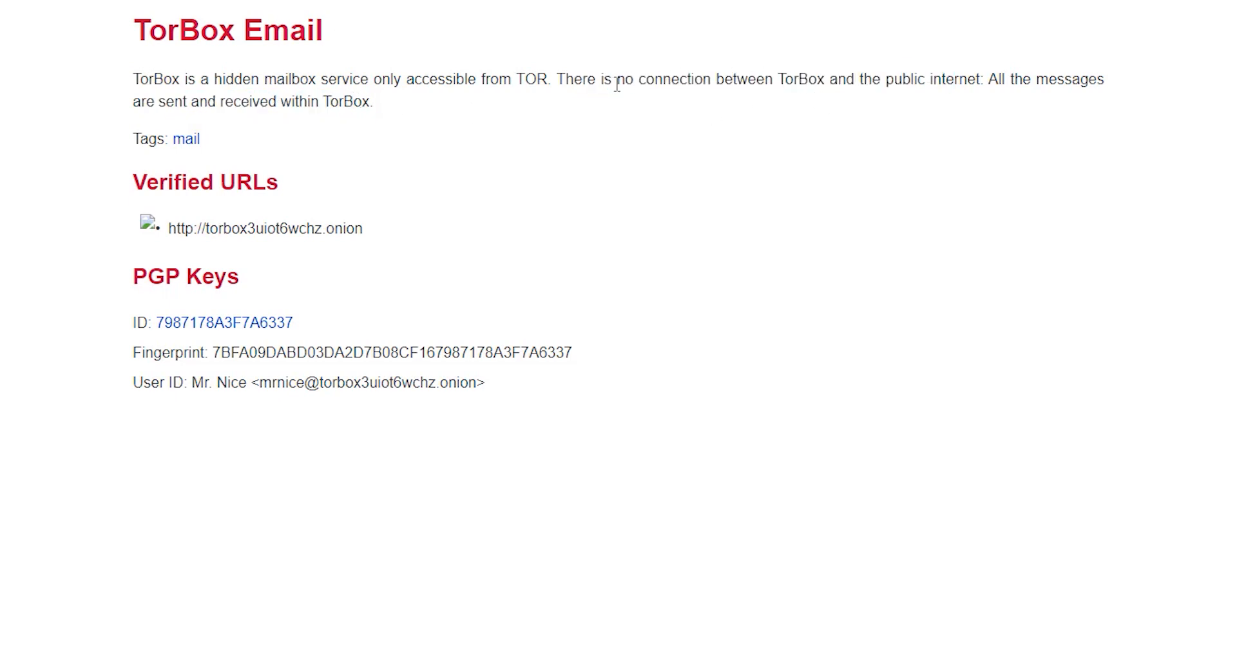
{"action": "left_click_drag", "start_coordinate": [616, 79], "coordinate": [952, 78]}
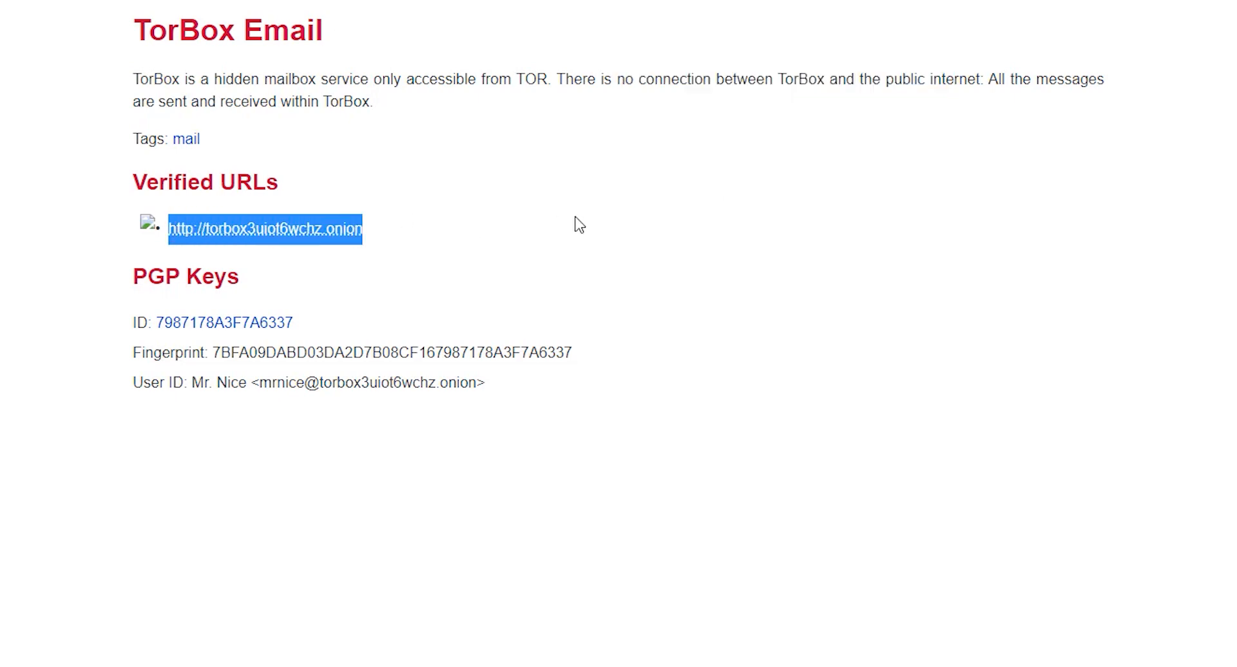
{"action": "left_click", "coordinate": [661, 221]}
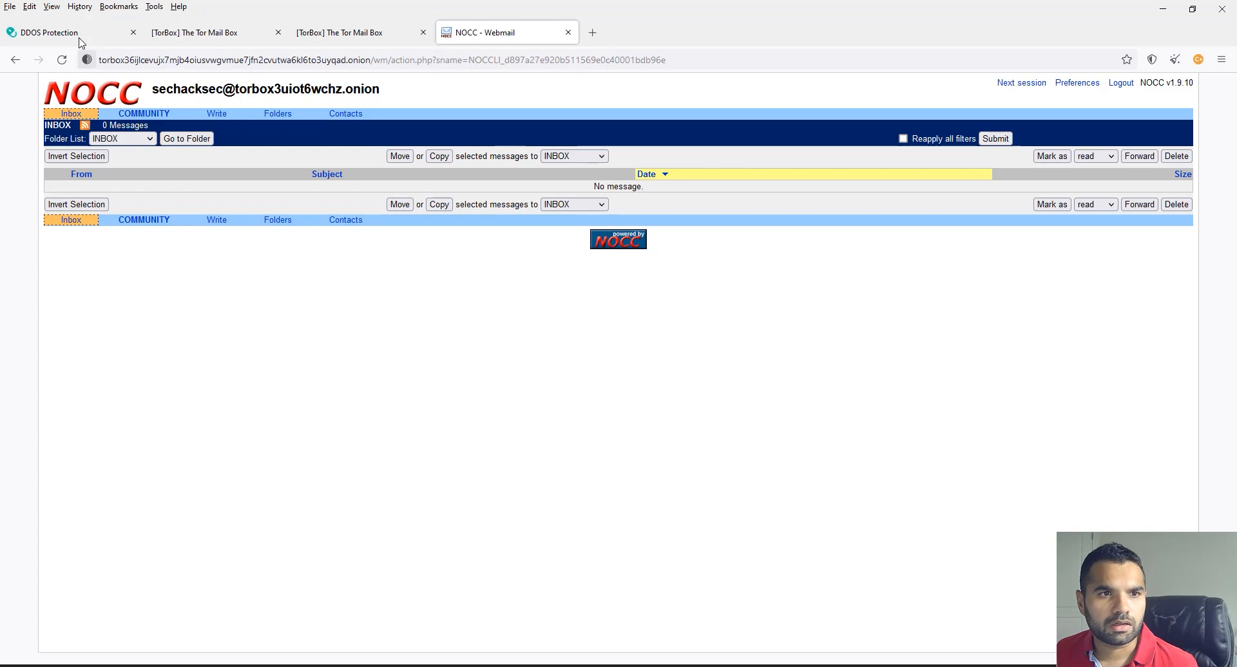
Check Elude's expired captcha error on the DDOS Protection page, then return to the TorBox welcome page.
{"action": "left_click", "coordinate": [591, 32]}
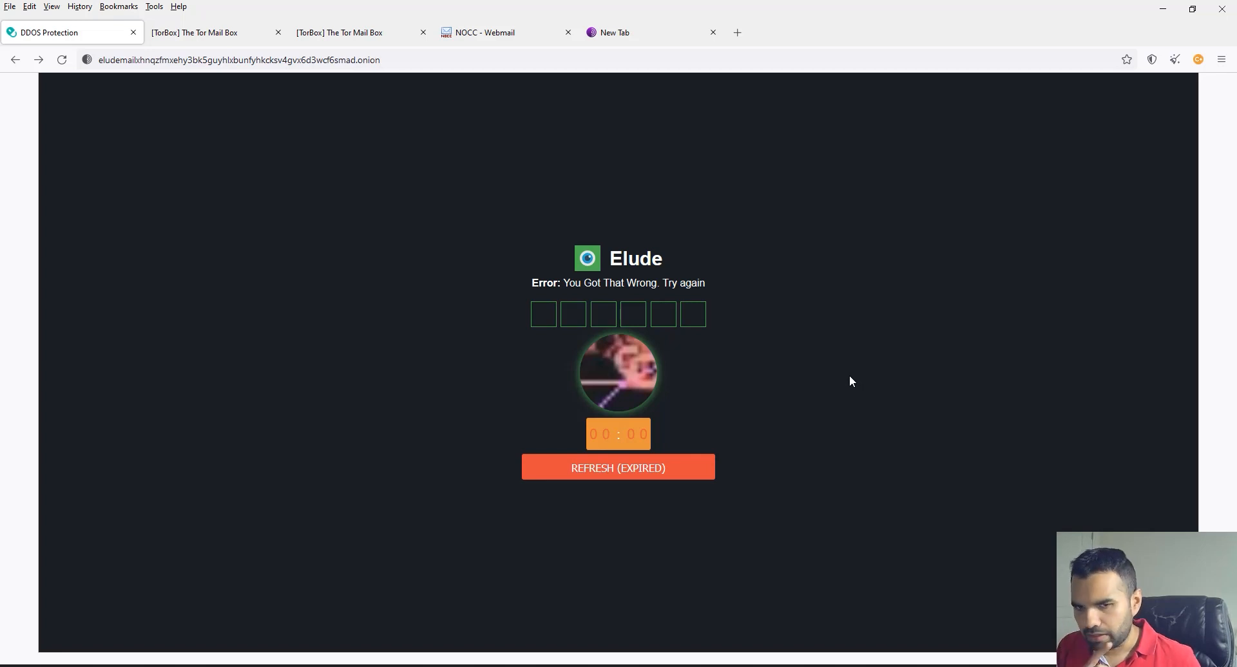
{"action": "mouse_move", "coordinate": [640, 367]}
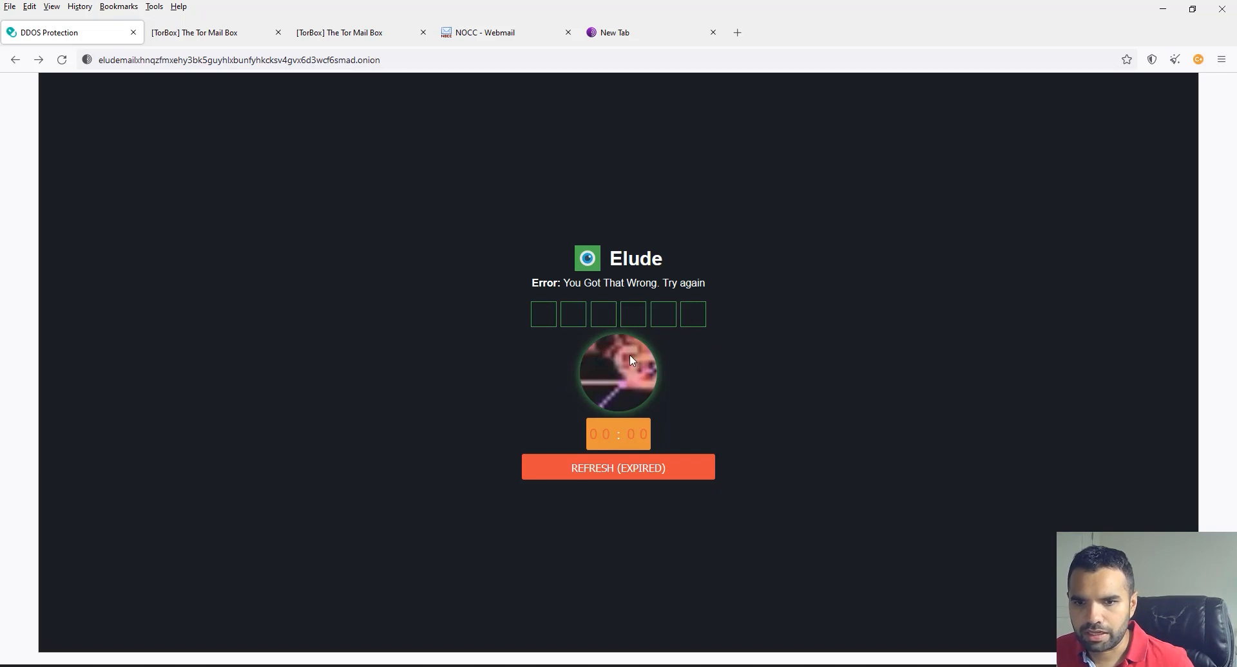
{"action": "mouse_move", "coordinate": [799, 437]}
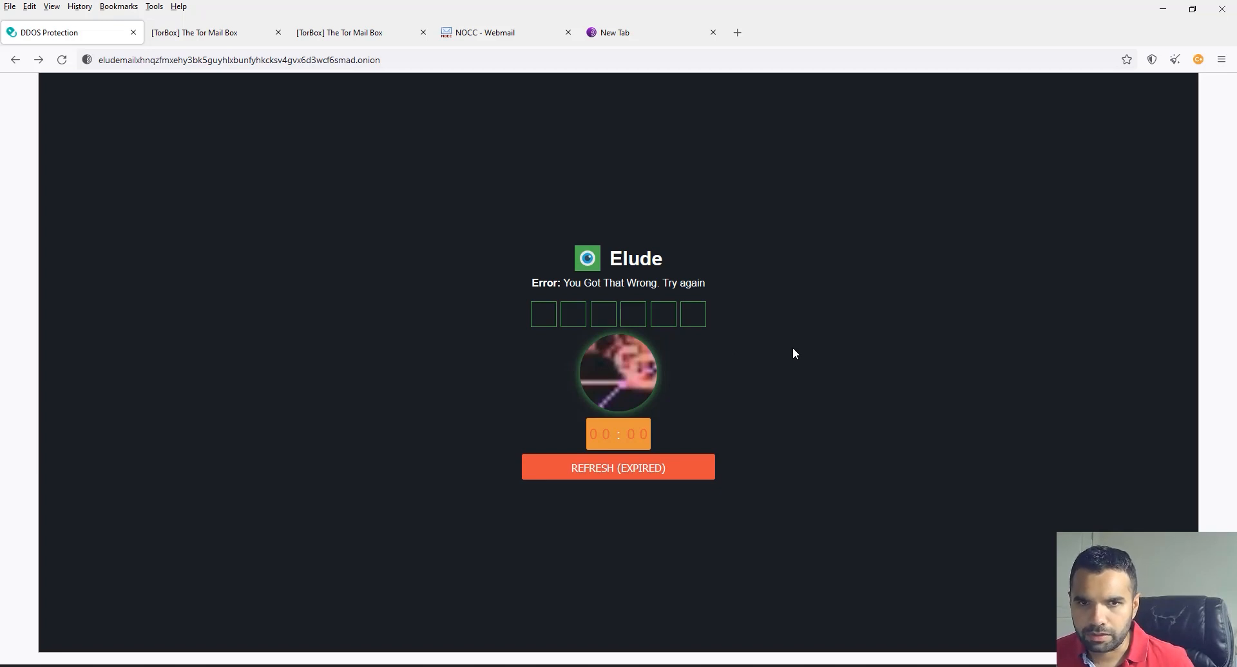
{"action": "left_click", "coordinate": [212, 32]}
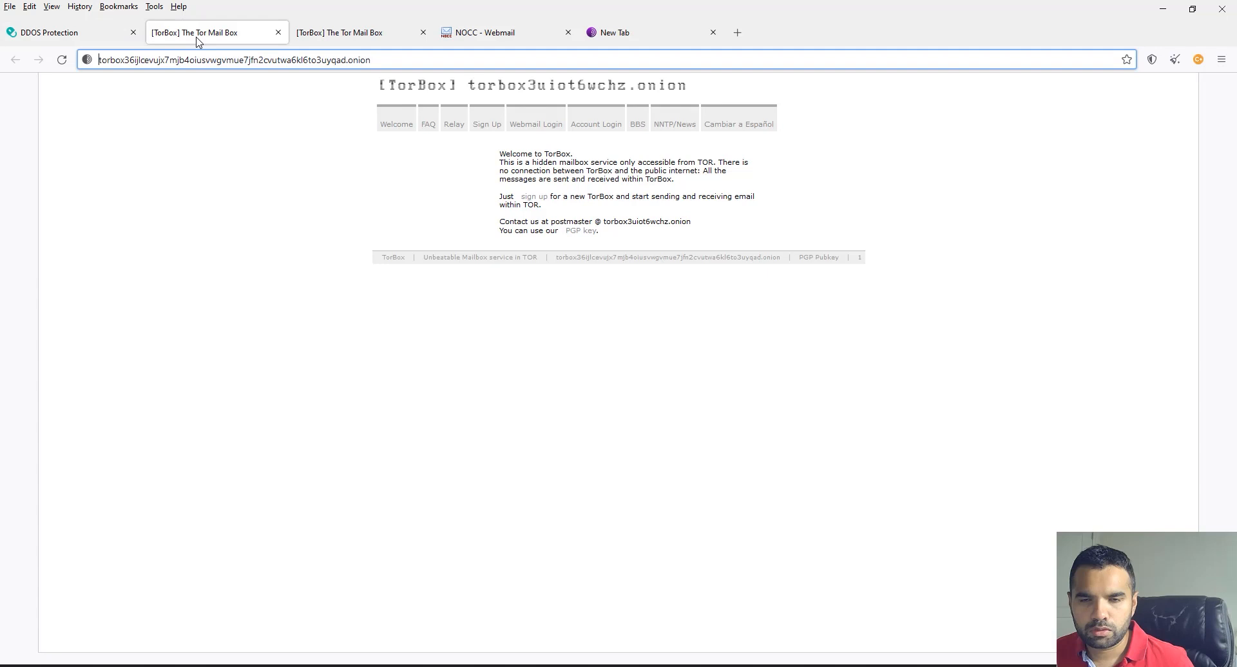
{"action": "mouse_move", "coordinate": [191, 227]}
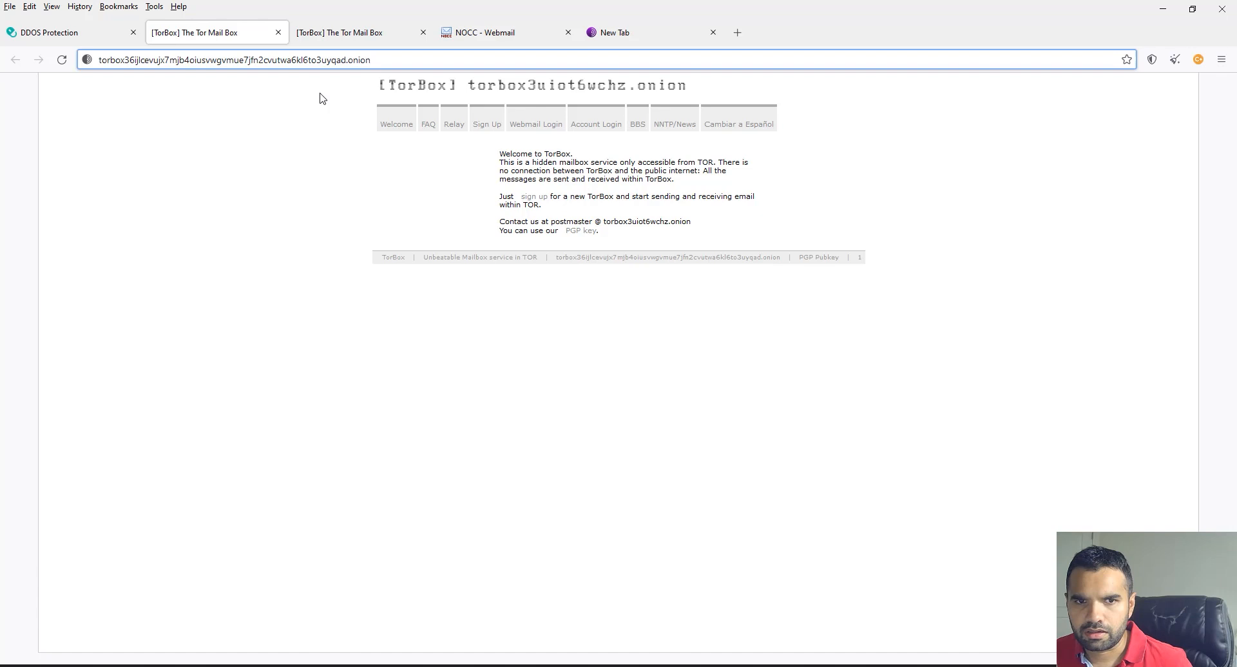
Sign up for a new TorBox mailbox and highlight the hidden mailbox service description.
{"action": "left_click", "coordinate": [234, 59]}
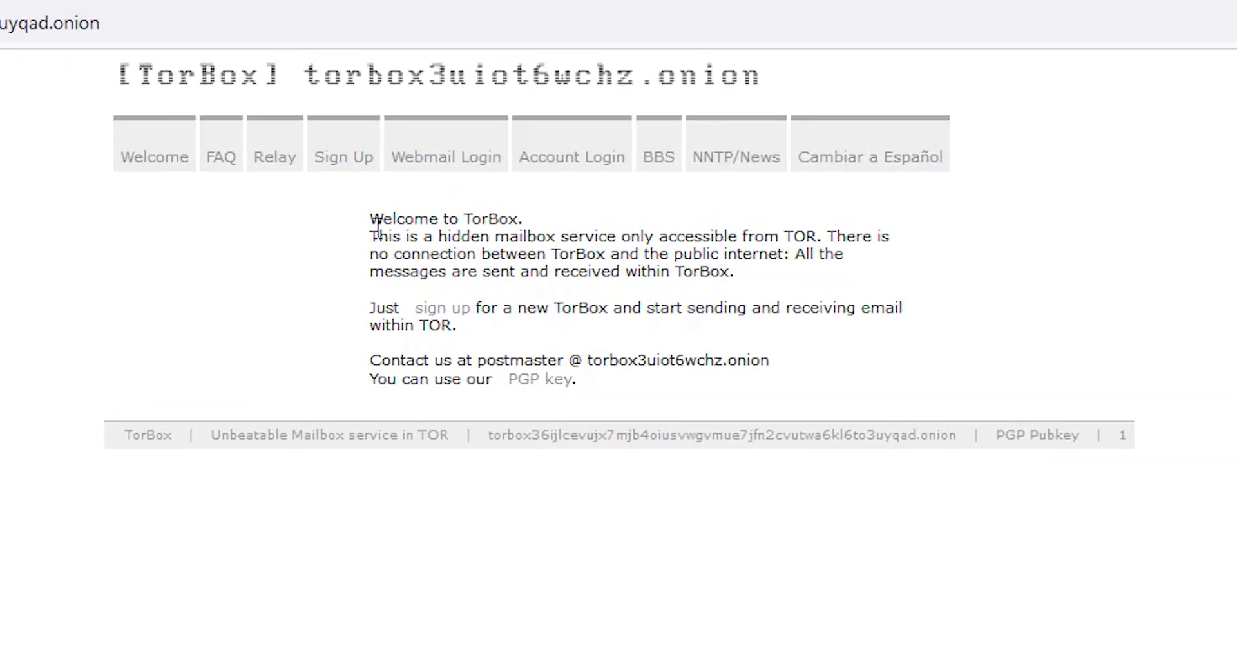
{"action": "left_click_drag", "start_coordinate": [370, 236], "coordinate": [823, 236]}
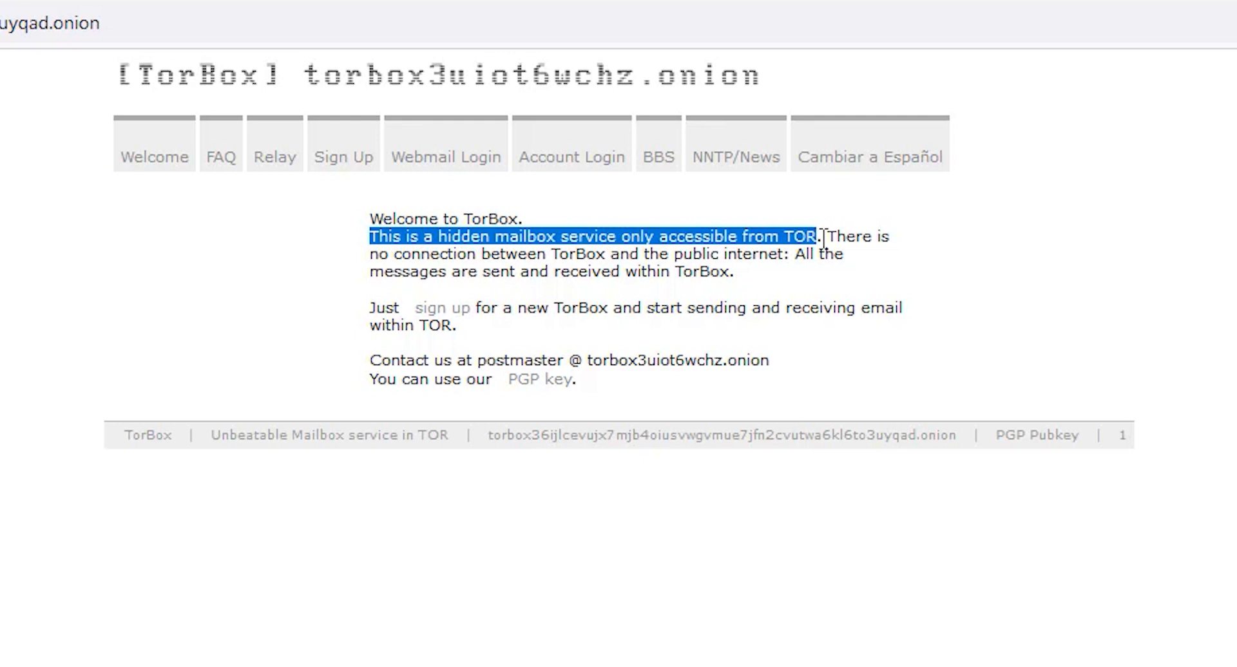
{"action": "left_click_drag", "start_coordinate": [821, 237], "coordinate": [789, 254]}
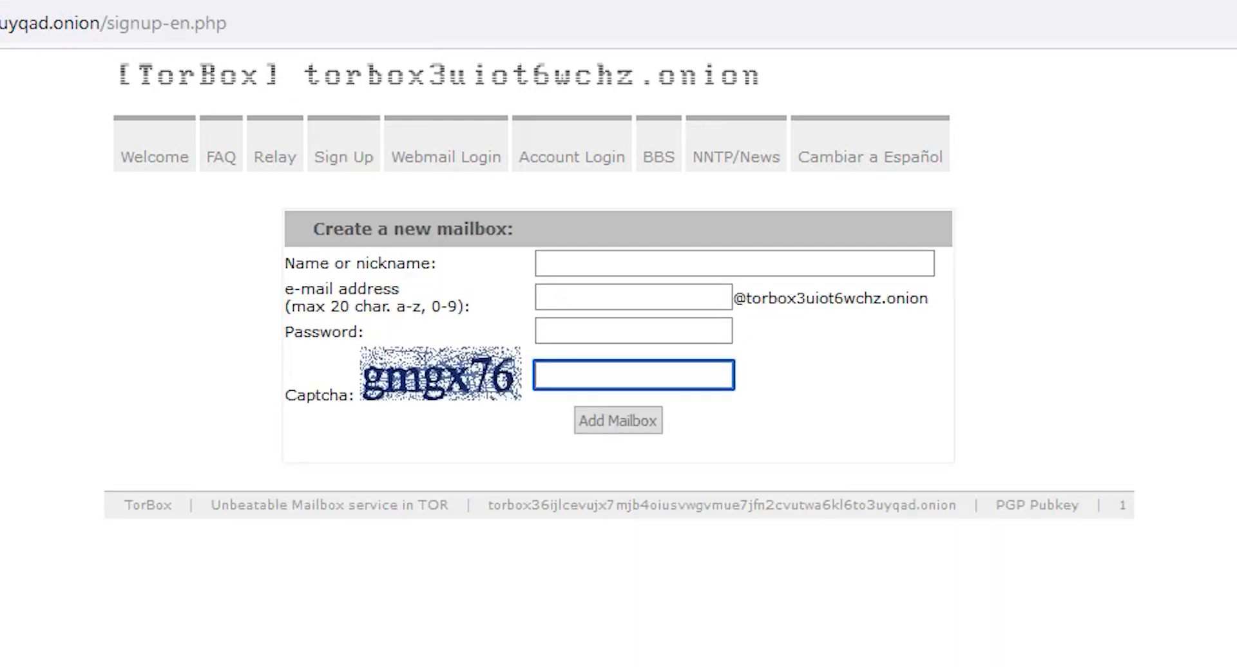
{"action": "mouse_move", "coordinate": [469, 268]}
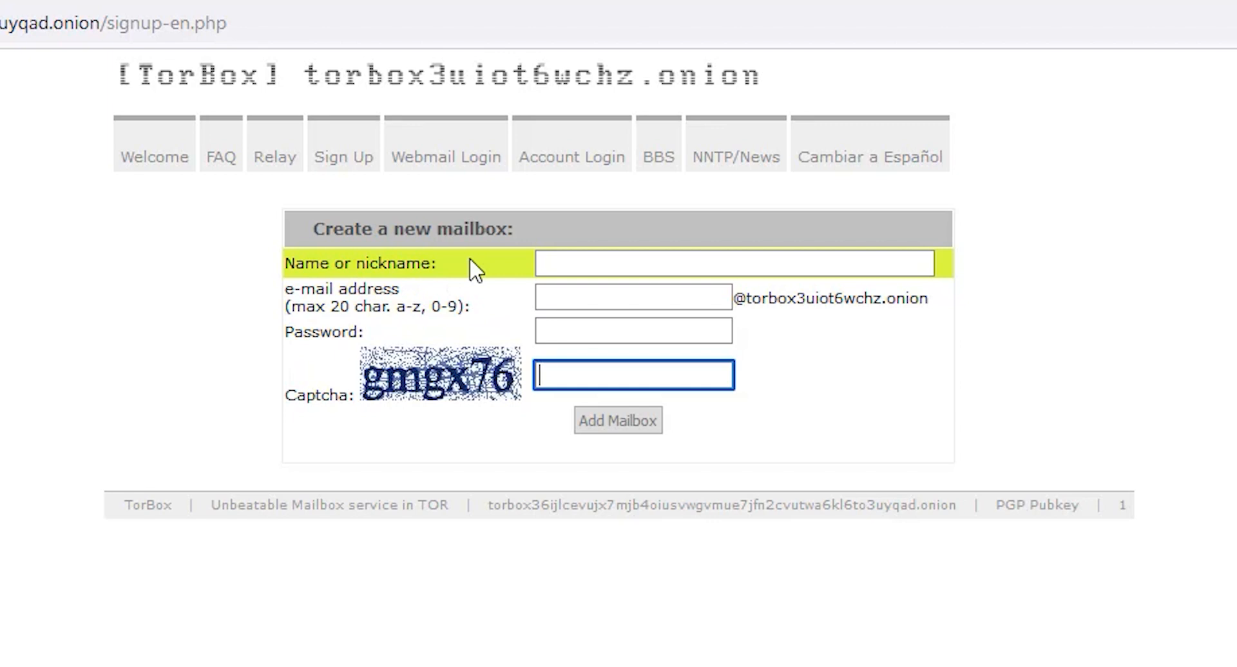
Select the name and e-mail address fields of the sign-up form without filling them.
{"action": "left_click", "coordinate": [733, 263]}
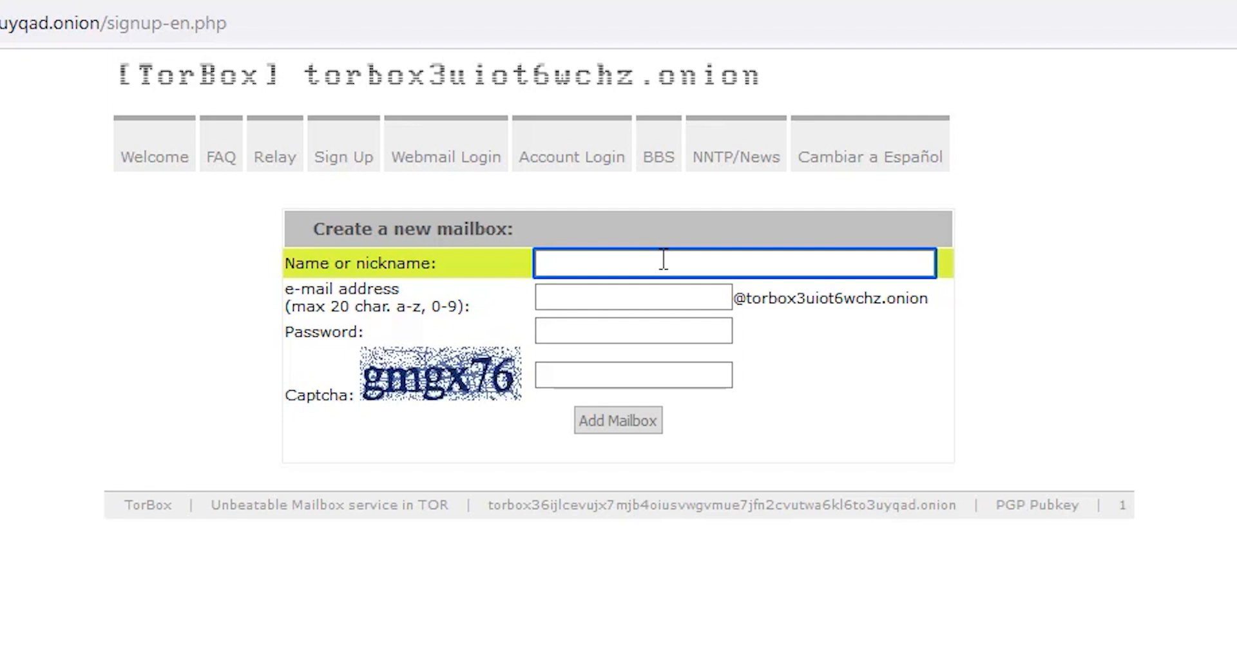
{"action": "left_click", "coordinate": [632, 297]}
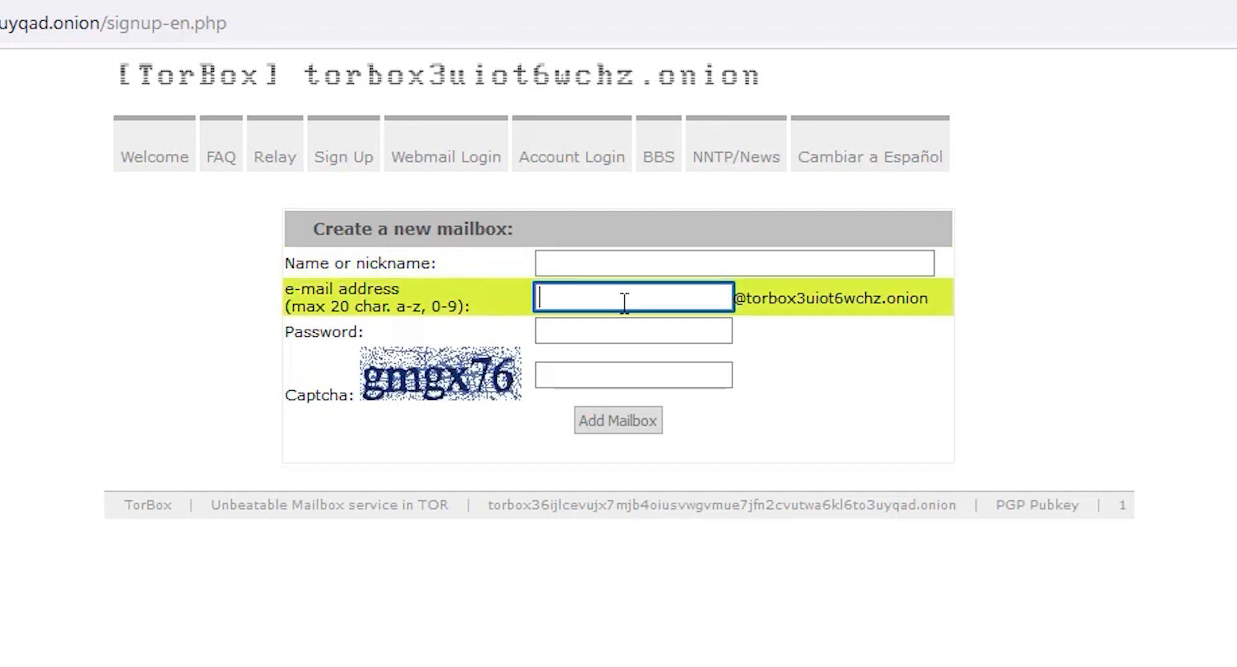
{"action": "left_click", "coordinate": [632, 297]}
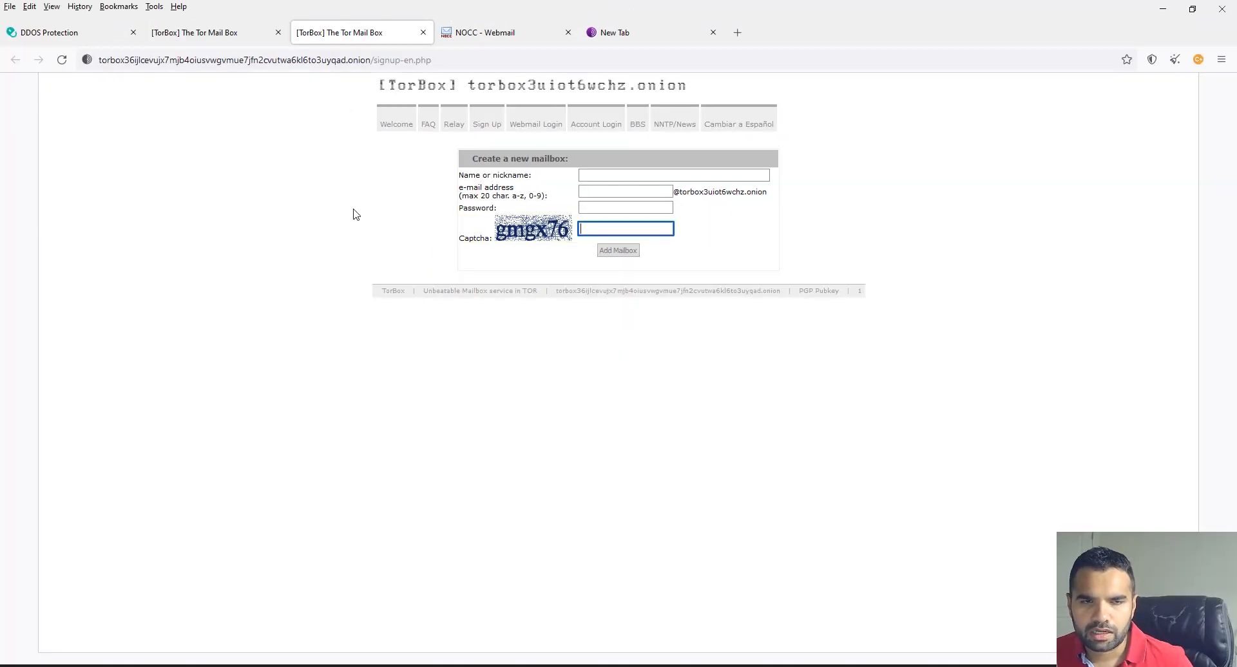
Switch to the NOCC Webmail inbox, which currently holds no messages.
{"action": "left_click", "coordinate": [501, 32]}
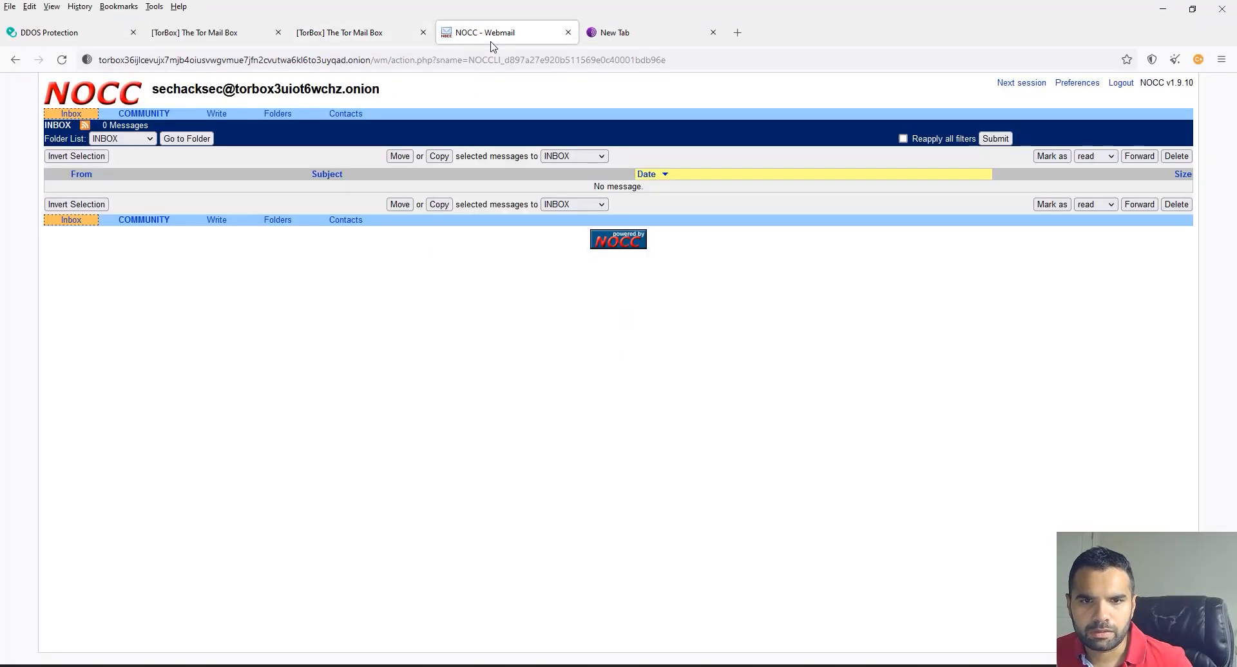
{"action": "left_click", "coordinate": [339, 32]}
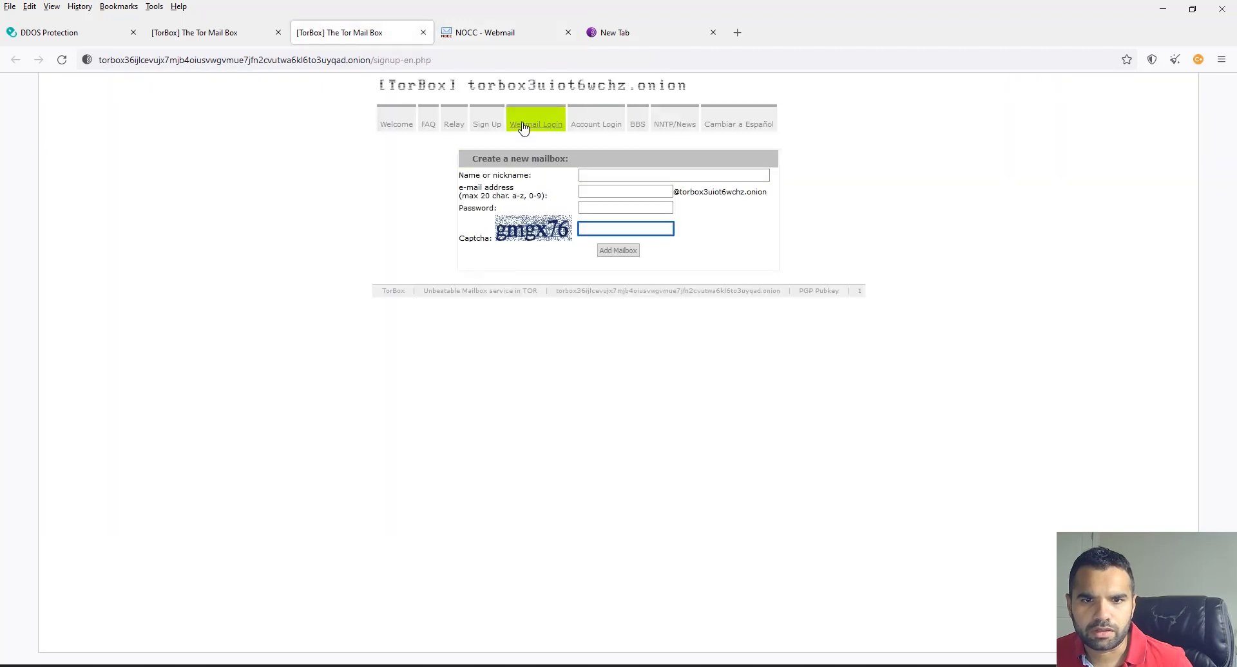
{"action": "left_click", "coordinate": [502, 32]}
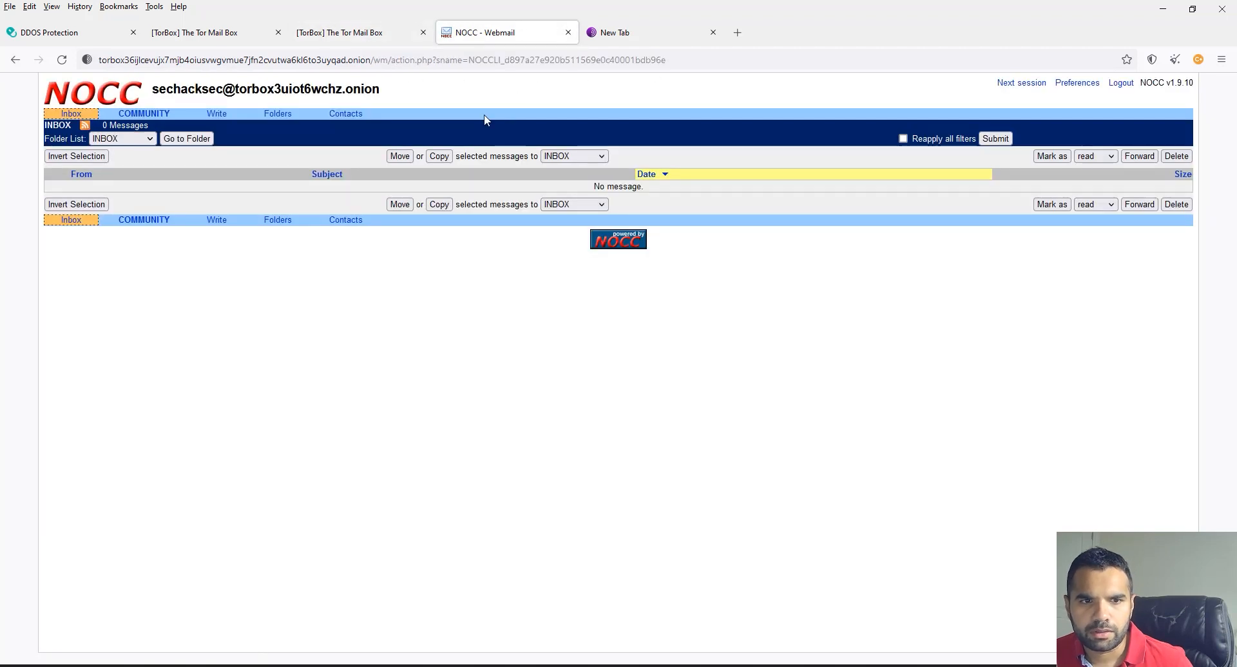
{"action": "mouse_move", "coordinate": [851, 203]}
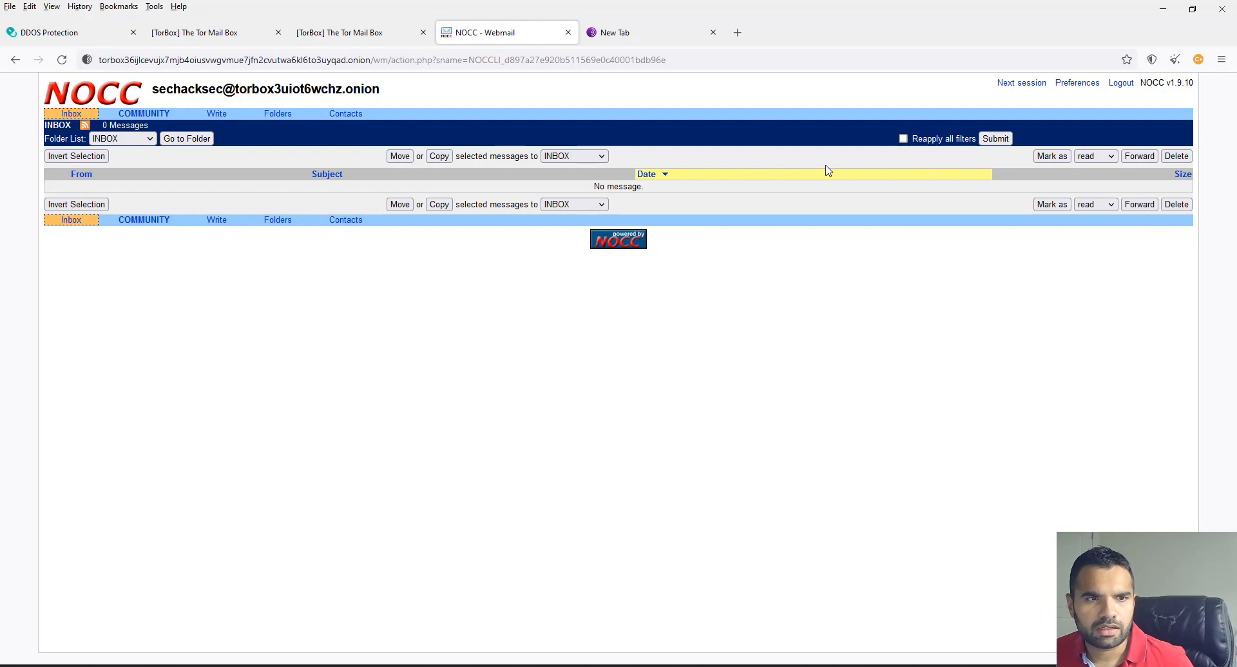
{"action": "mouse_move", "coordinate": [241, 147]}
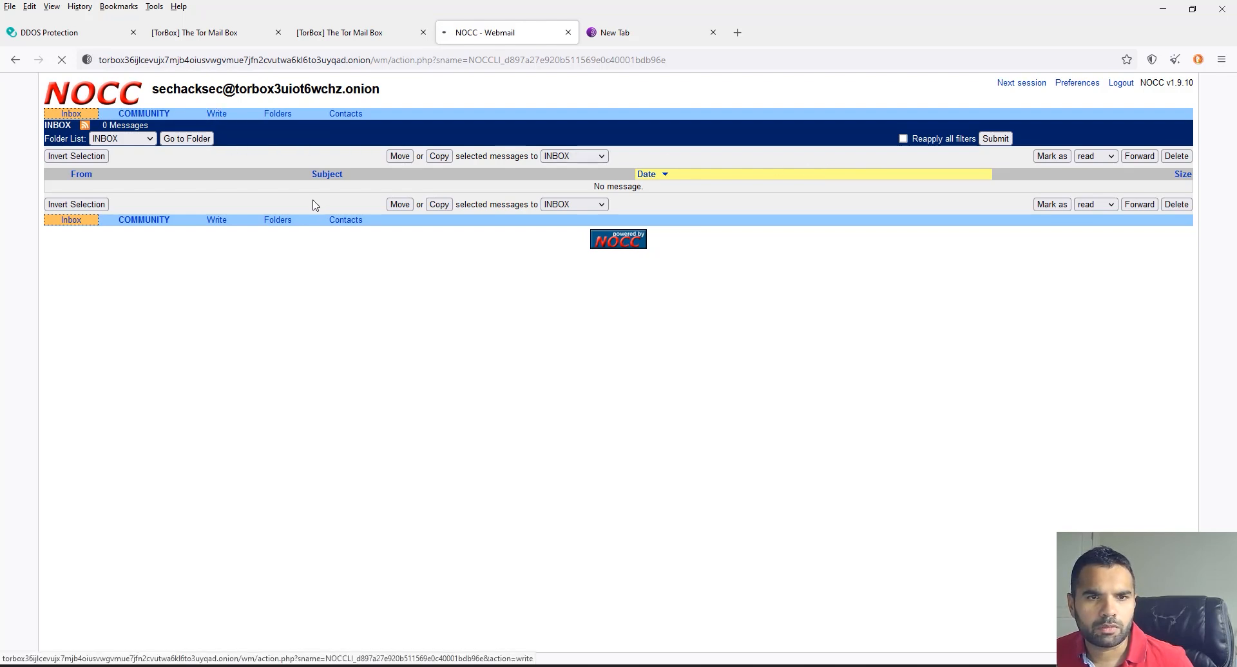
{"action": "left_click", "coordinate": [217, 114]}
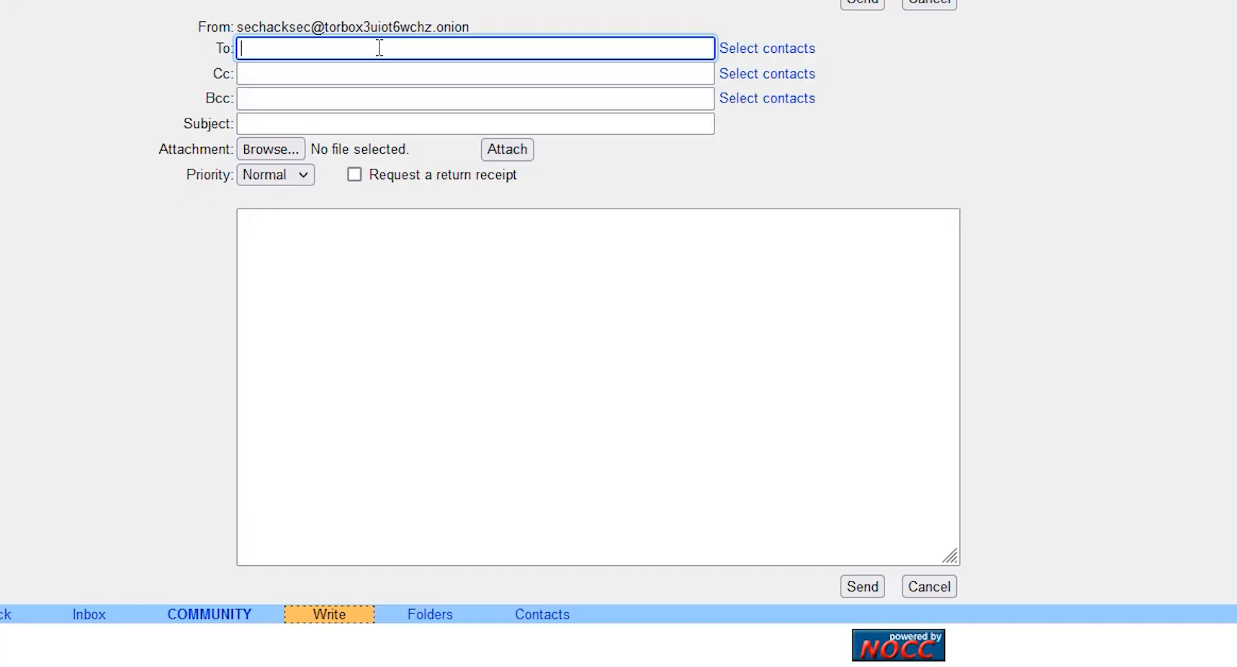
{"action": "type", "text": "test@"}
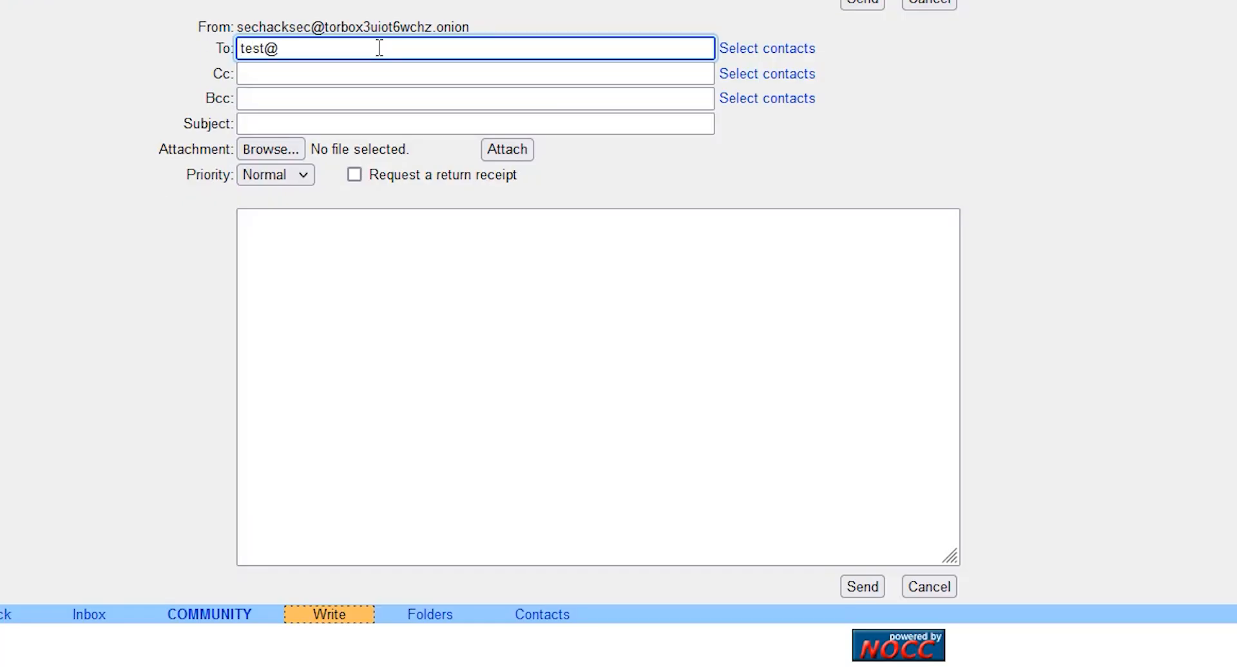
{"action": "type", "text": "gmail.com"}
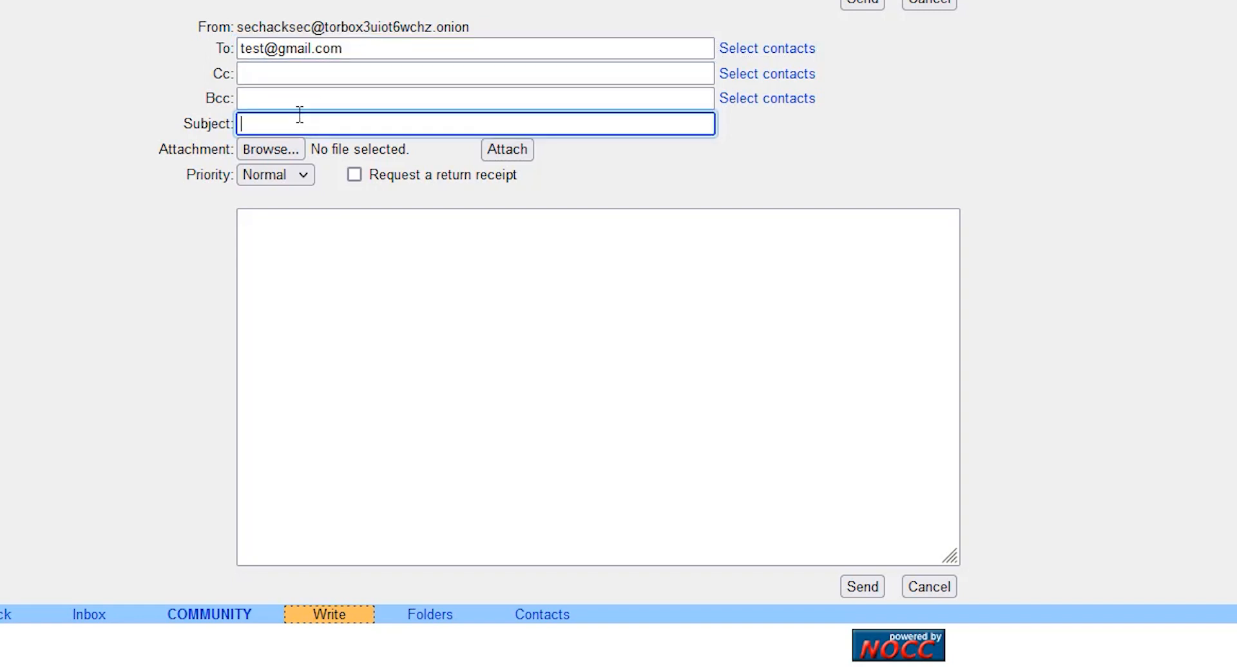
{"action": "type", "text": "te"}
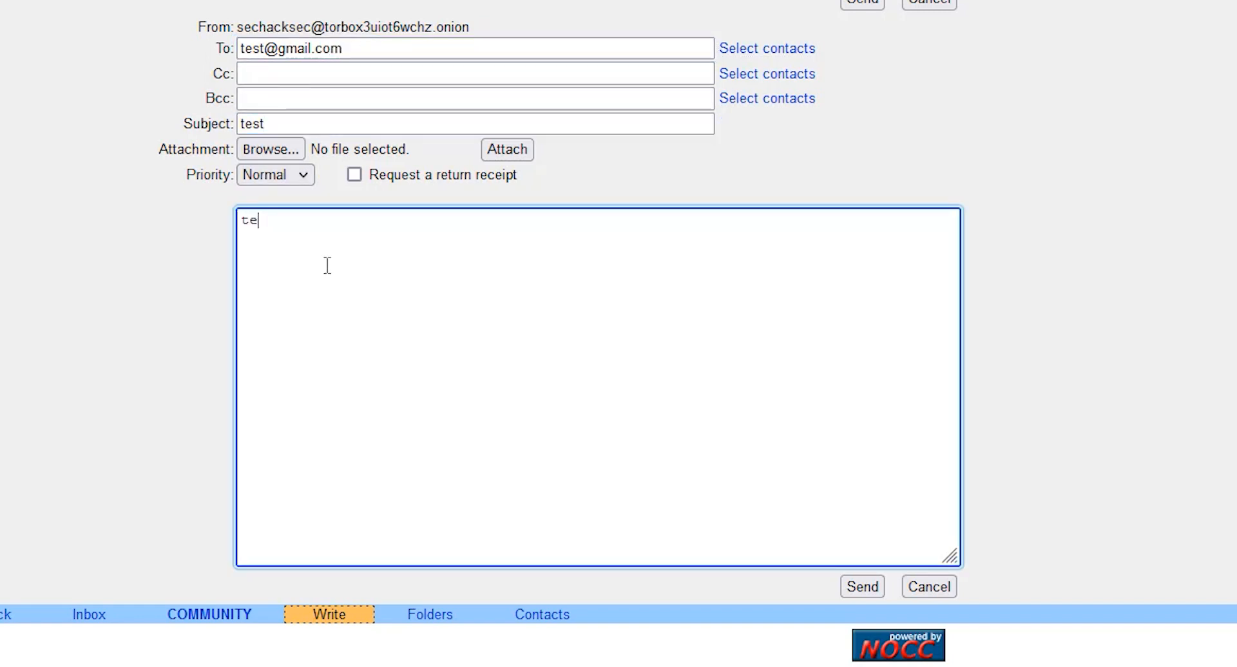
{"action": "type", "text": "st"}
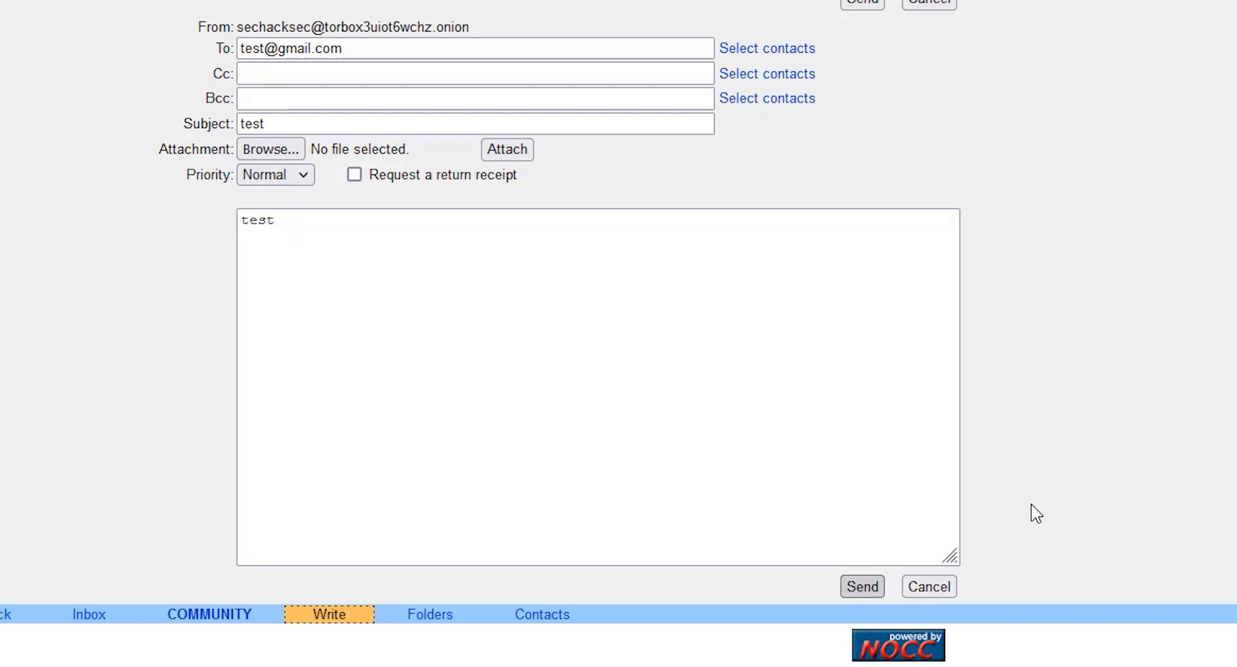
{"action": "left_click", "coordinate": [860, 588]}
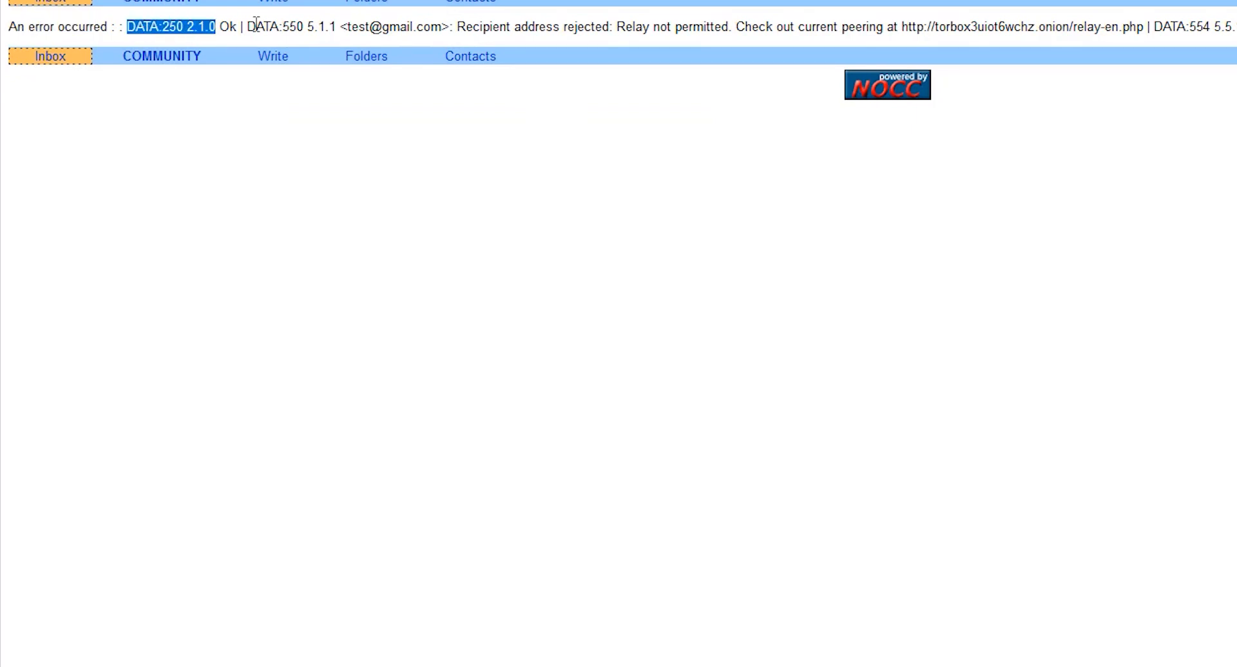
{"action": "left_click_drag", "start_coordinate": [465, 27], "coordinate": [592, 27]}
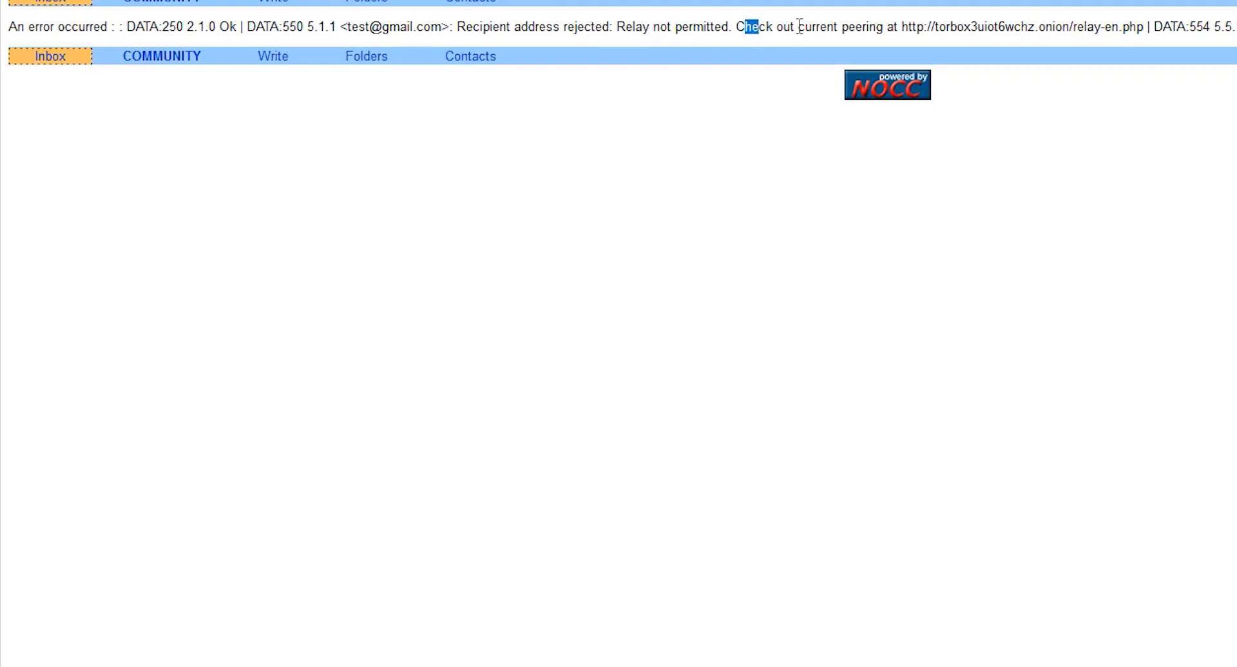
{"action": "left_click_drag", "start_coordinate": [746, 27], "coordinate": [1071, 27]}
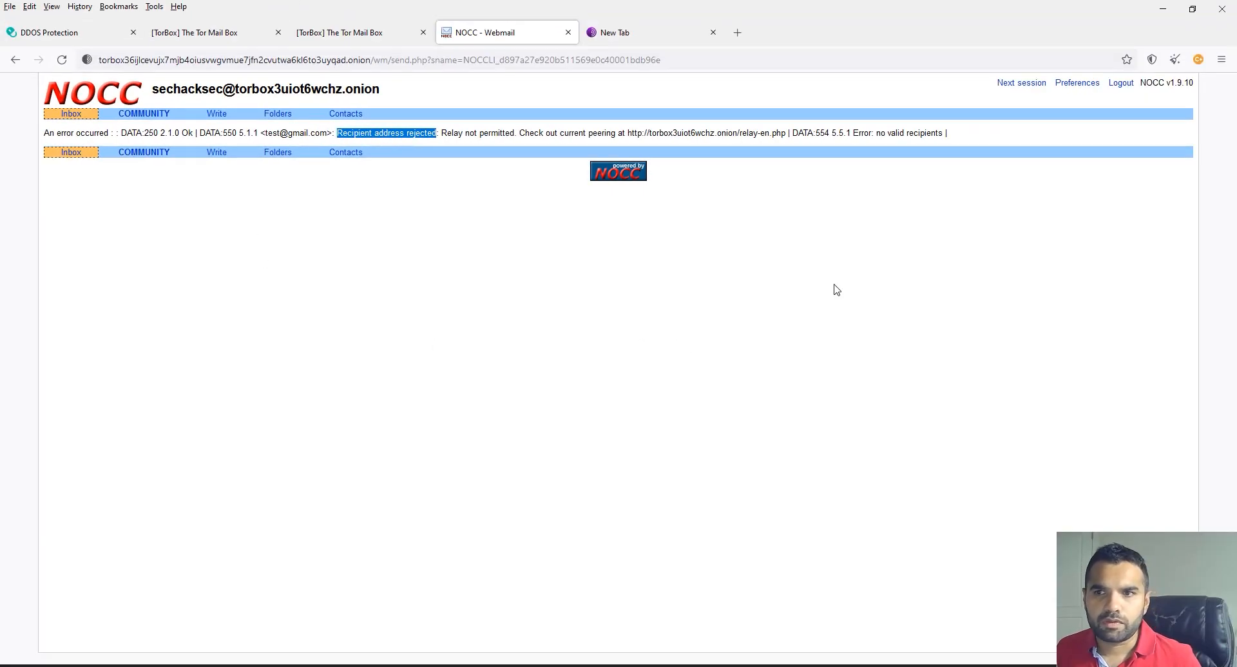
Set the security level to Safest, noting JavaScript is disabled on all sites, and return to the webmail error.
{"action": "left_click", "coordinate": [1150, 60]}
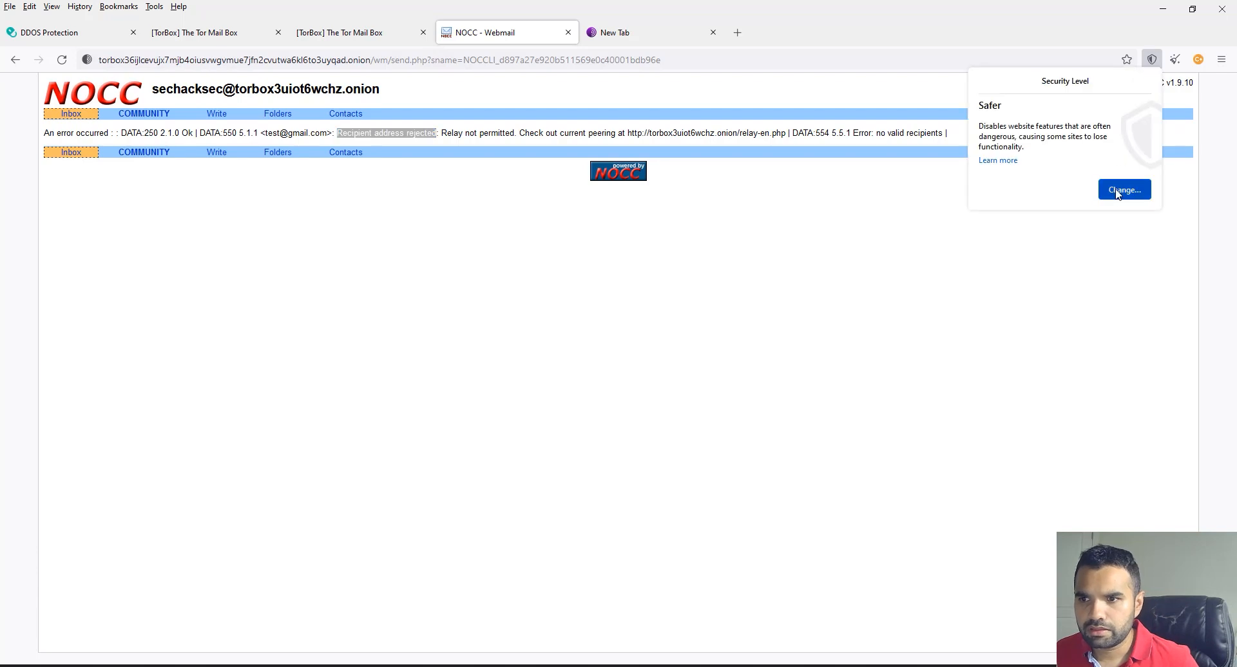
{"action": "left_click", "coordinate": [1123, 191]}
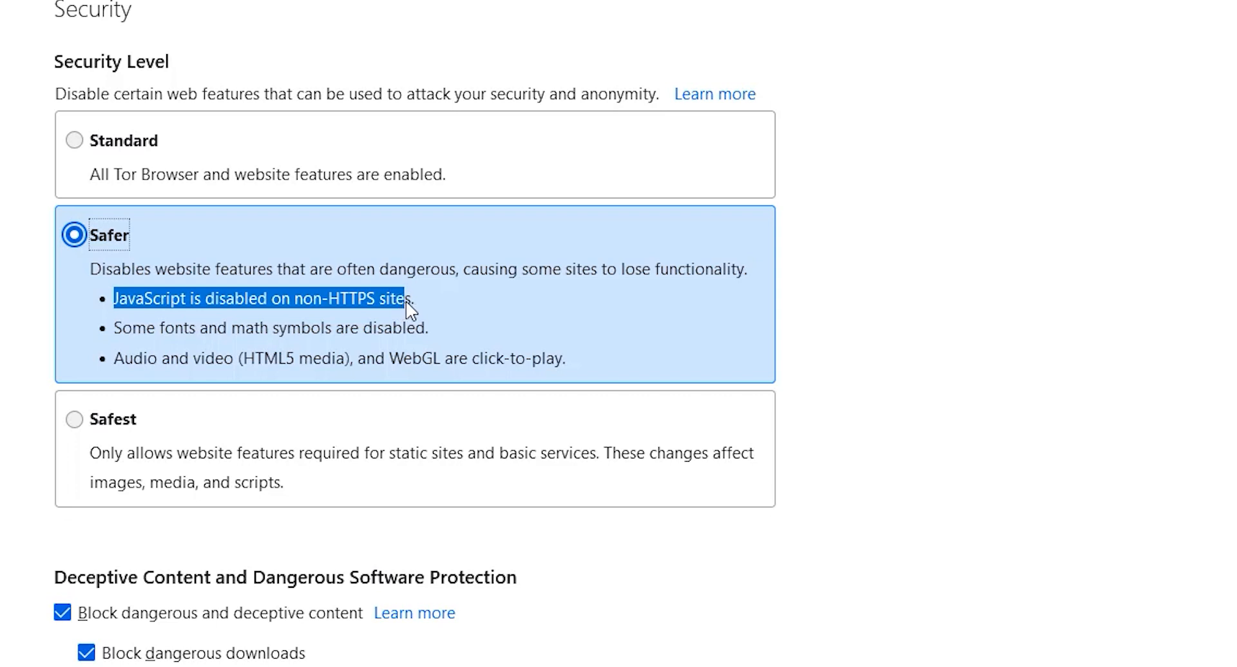
{"action": "left_click", "coordinate": [74, 328]}
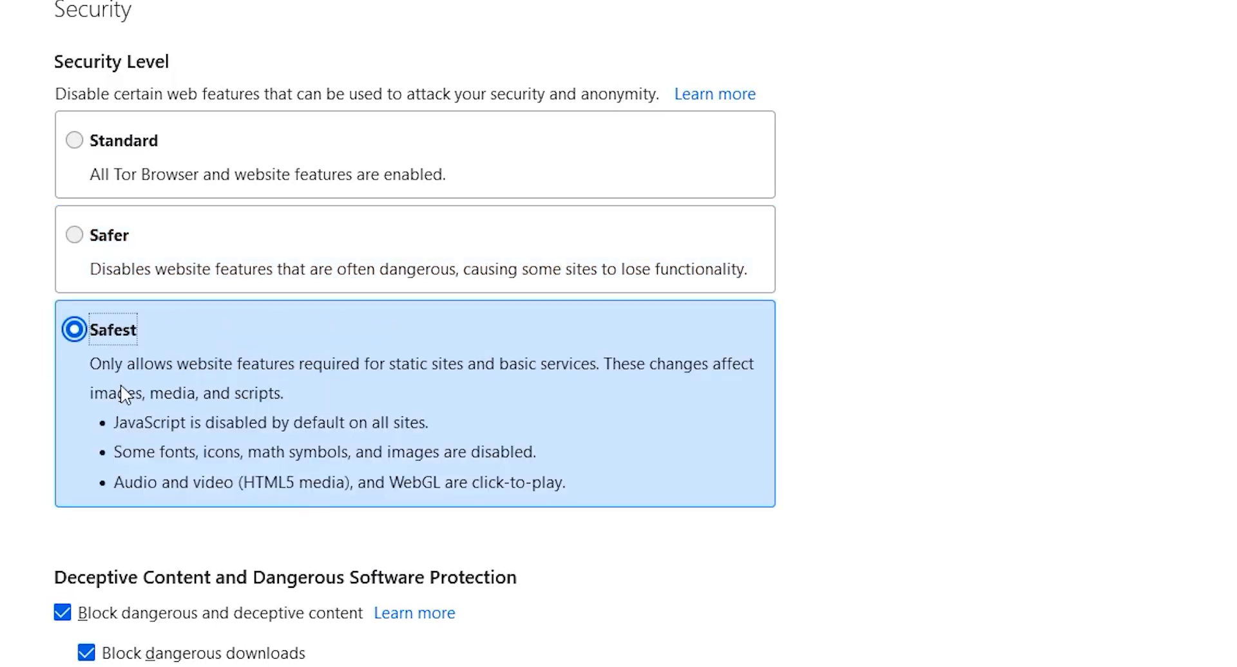
{"action": "left_click_drag", "start_coordinate": [136, 363], "coordinate": [448, 363]}
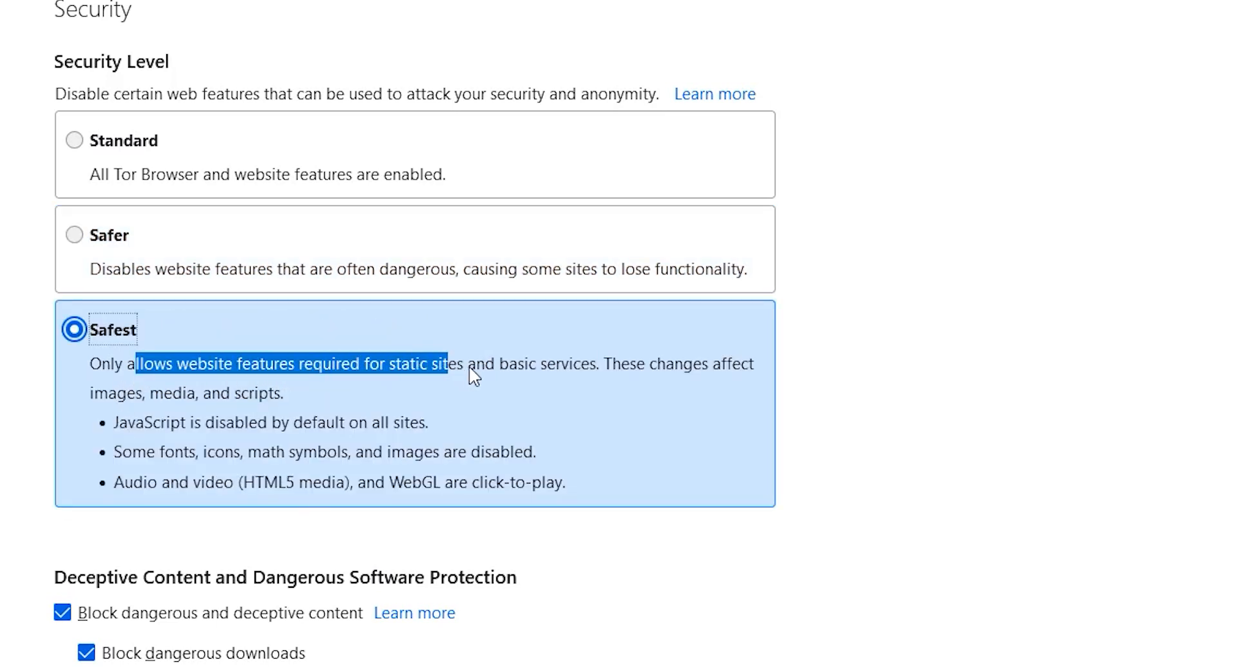
{"action": "left_click_drag", "start_coordinate": [469, 371], "coordinate": [597, 363]}
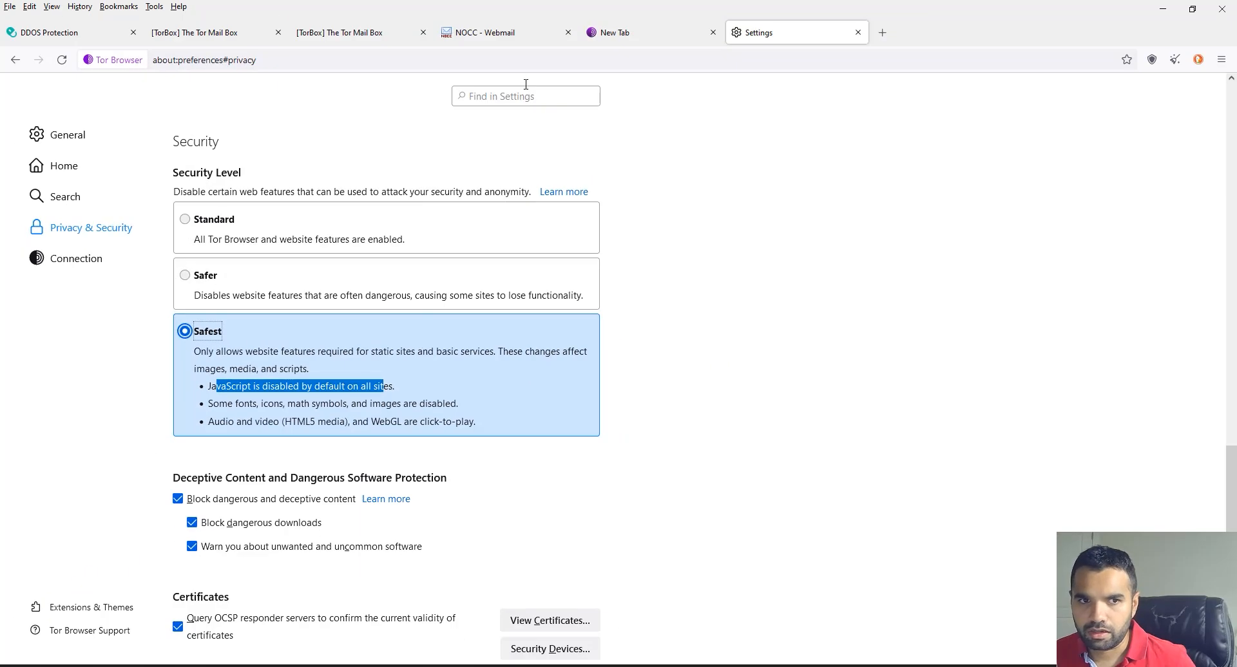
{"action": "left_click", "coordinate": [490, 32]}
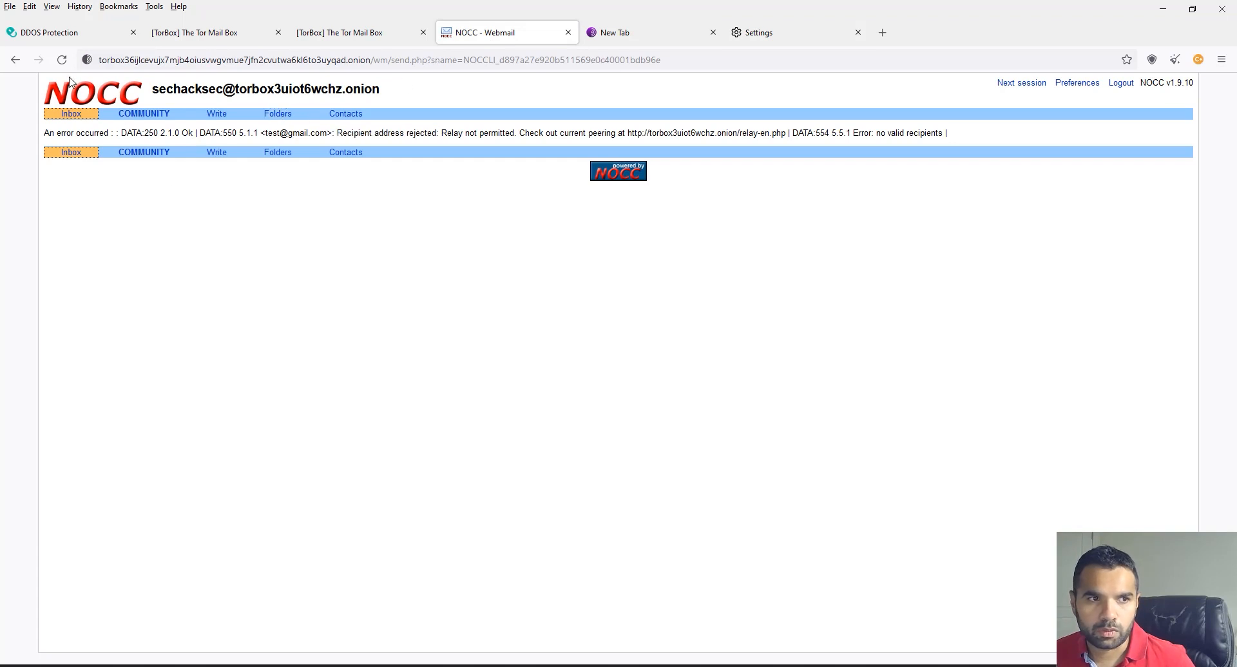
Glance at the TorBox signup page, then go back from the webmail error to the pre-filled compose form.
{"action": "left_click", "coordinate": [792, 32]}
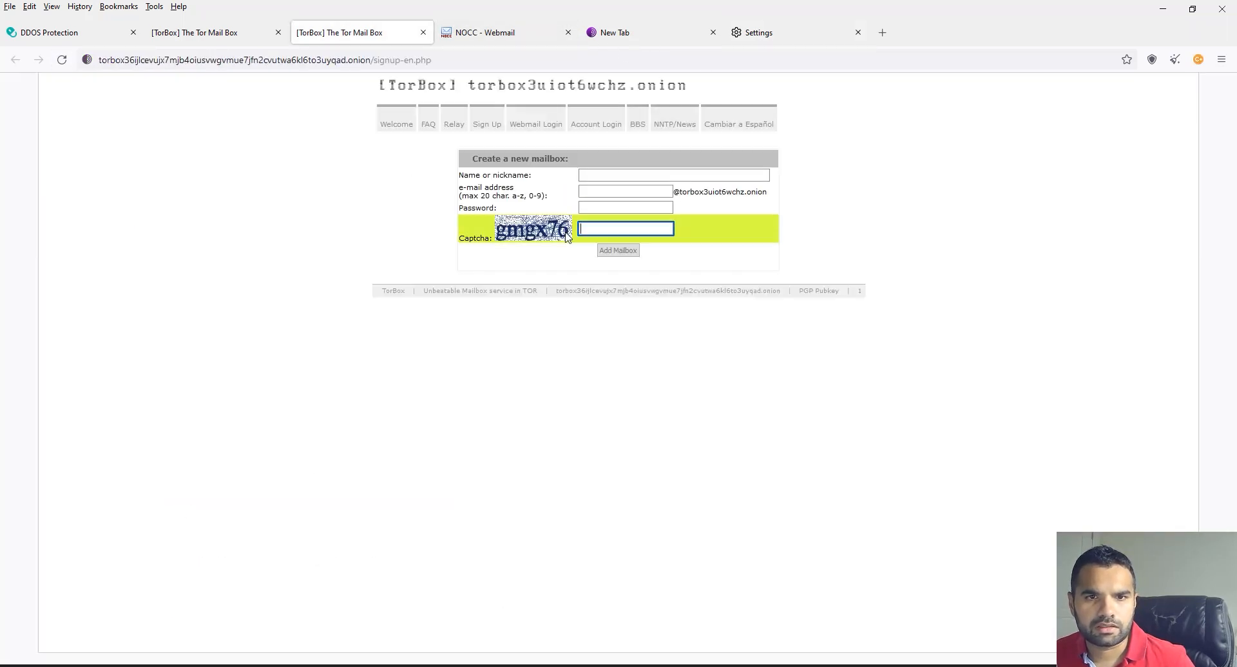
{"action": "left_click", "coordinate": [486, 33]}
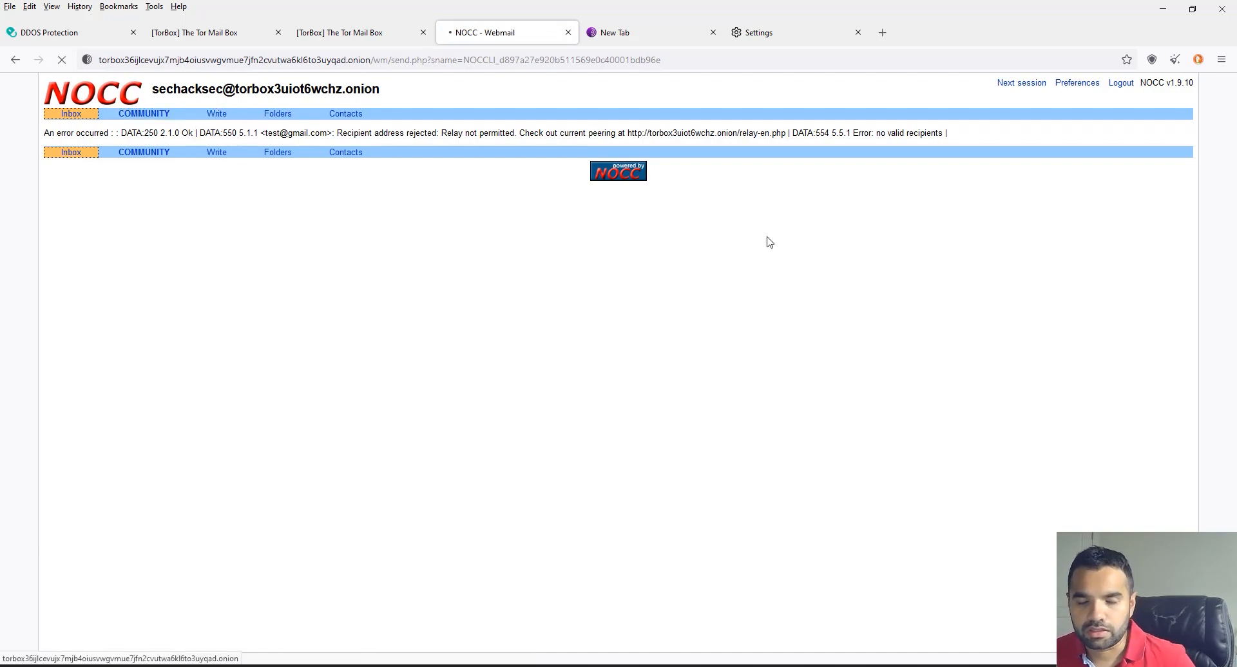
{"action": "left_click", "coordinate": [215, 113]}
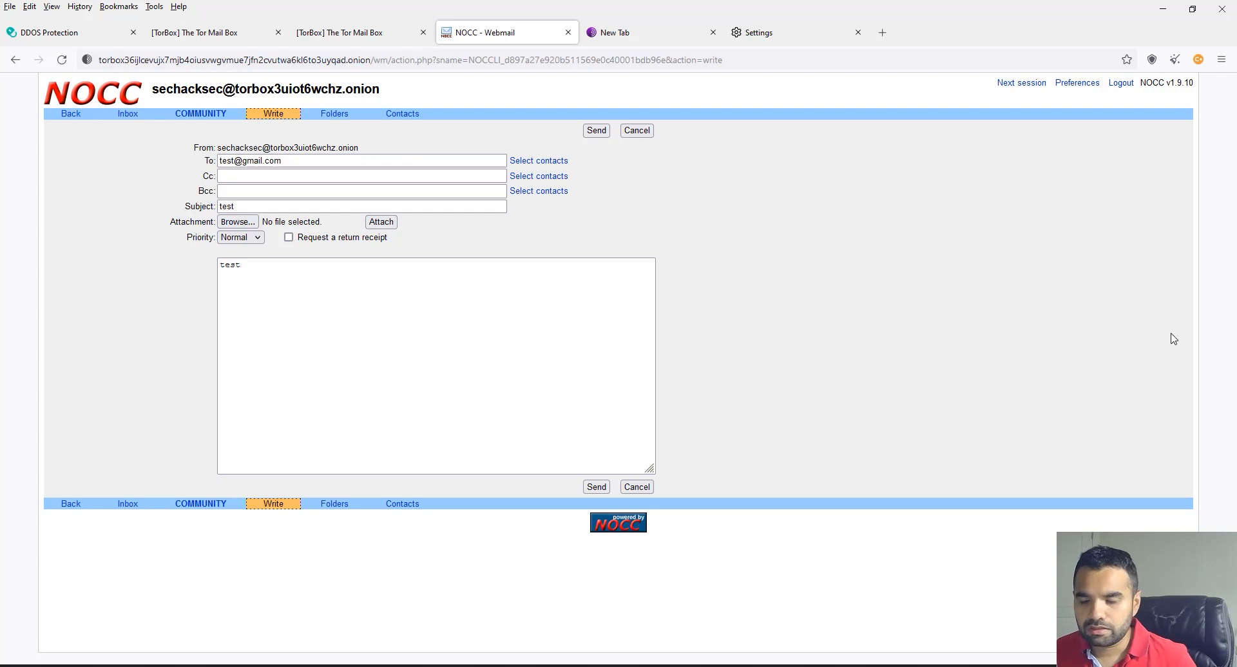